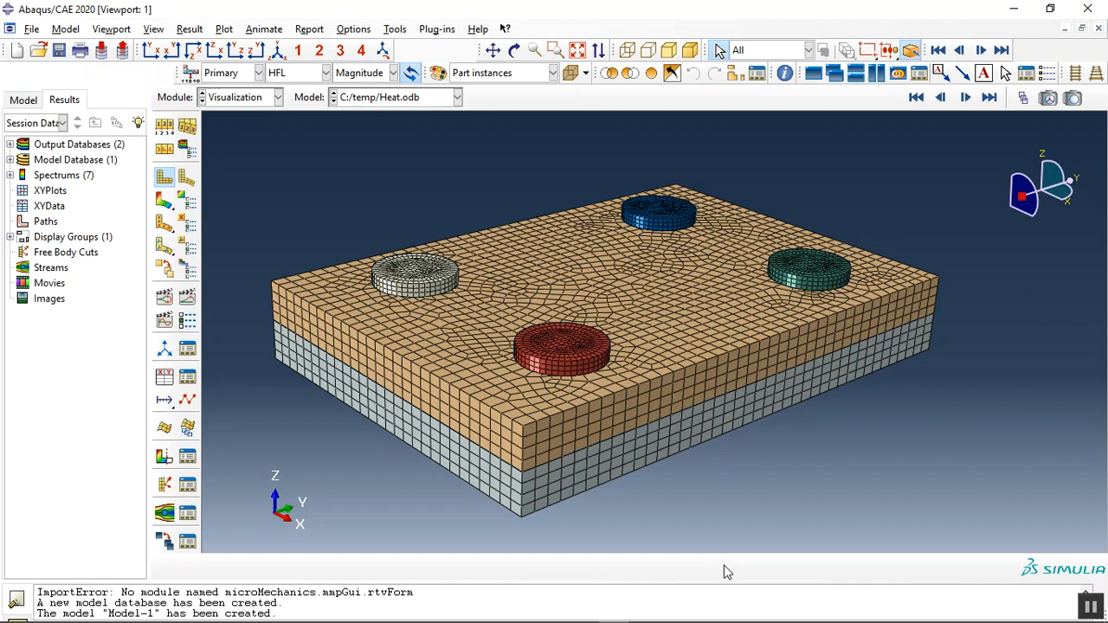
pyautogui.moveTo(636, 393)
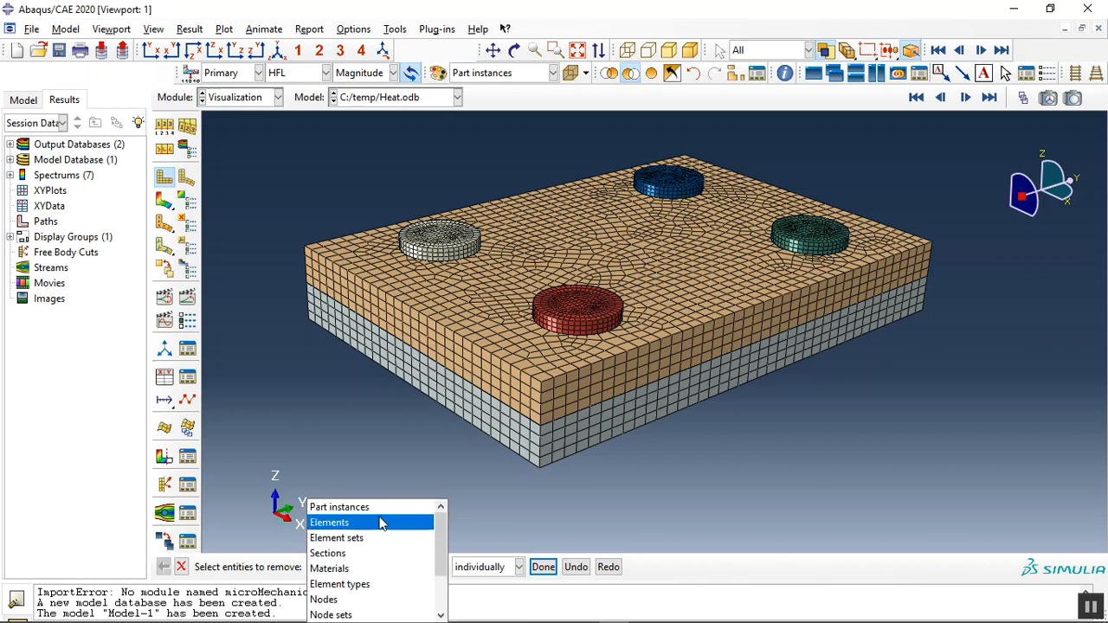
# Orbit the plate and keep only the front bolt on display.
pyautogui.click(329, 521)
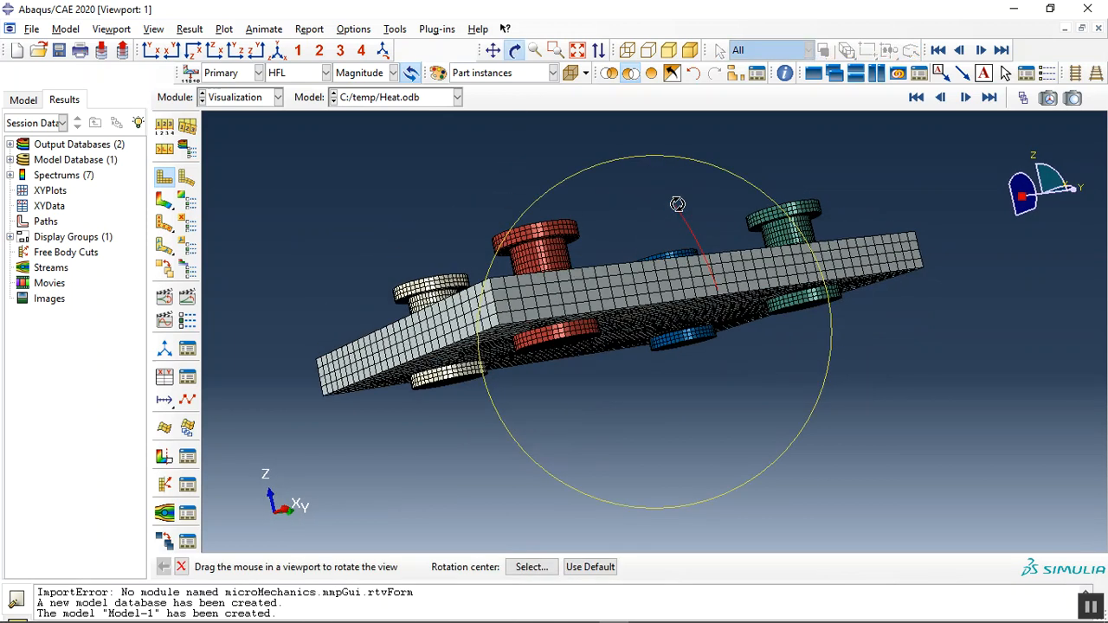
pyautogui.moveTo(678, 205); pyautogui.dragTo(653, 333)
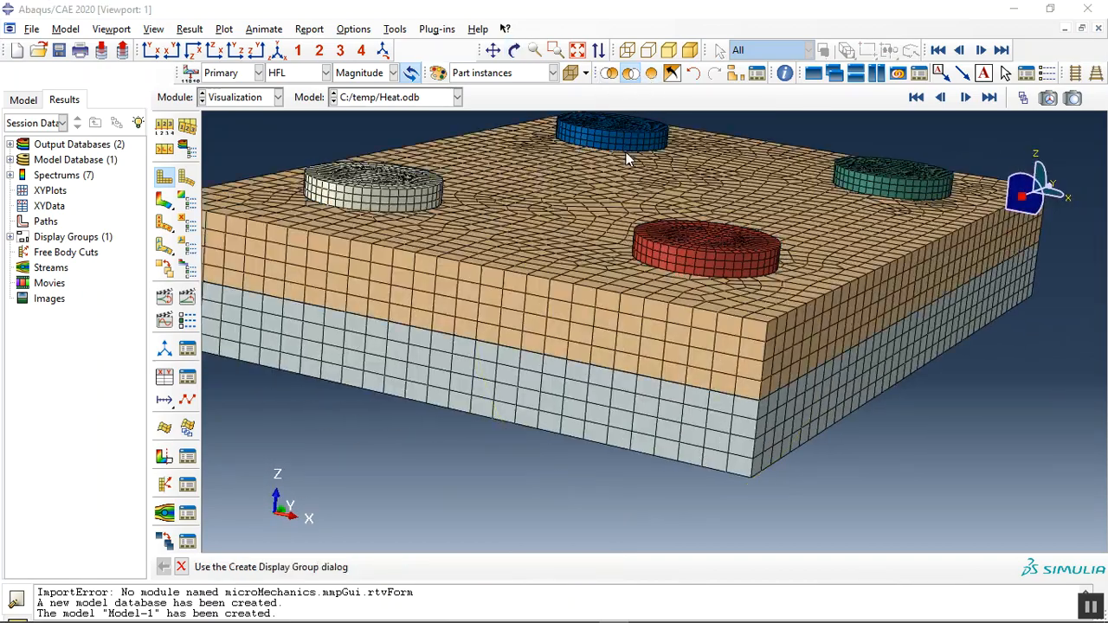
pyautogui.moveTo(628, 160); pyautogui.dragTo(589, 266)
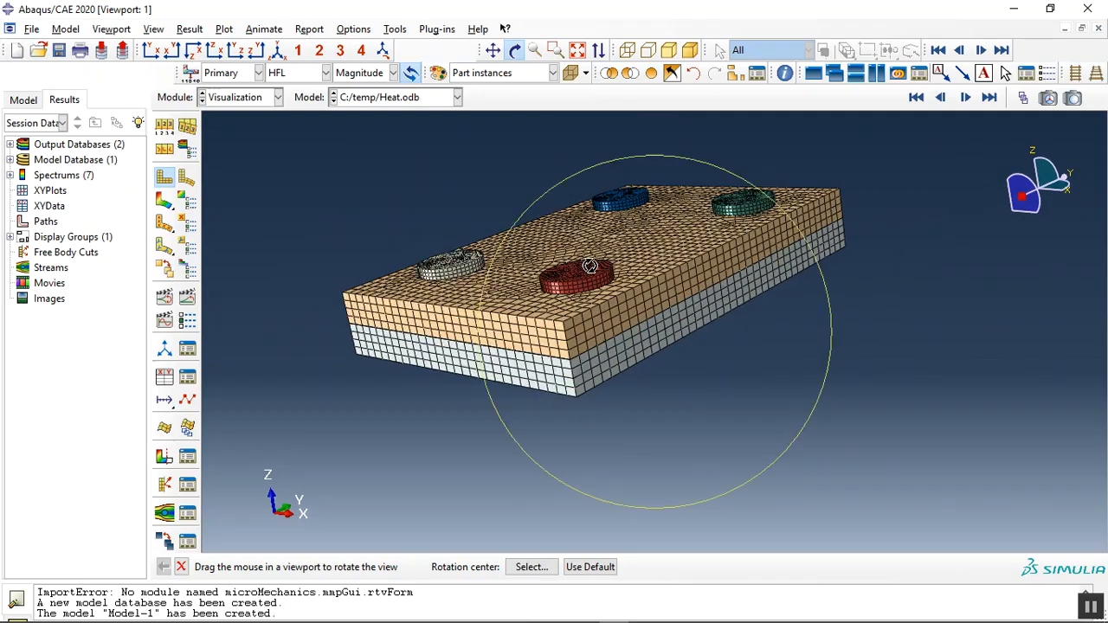
pyautogui.moveTo(589, 266); pyautogui.dragTo(638, 238)
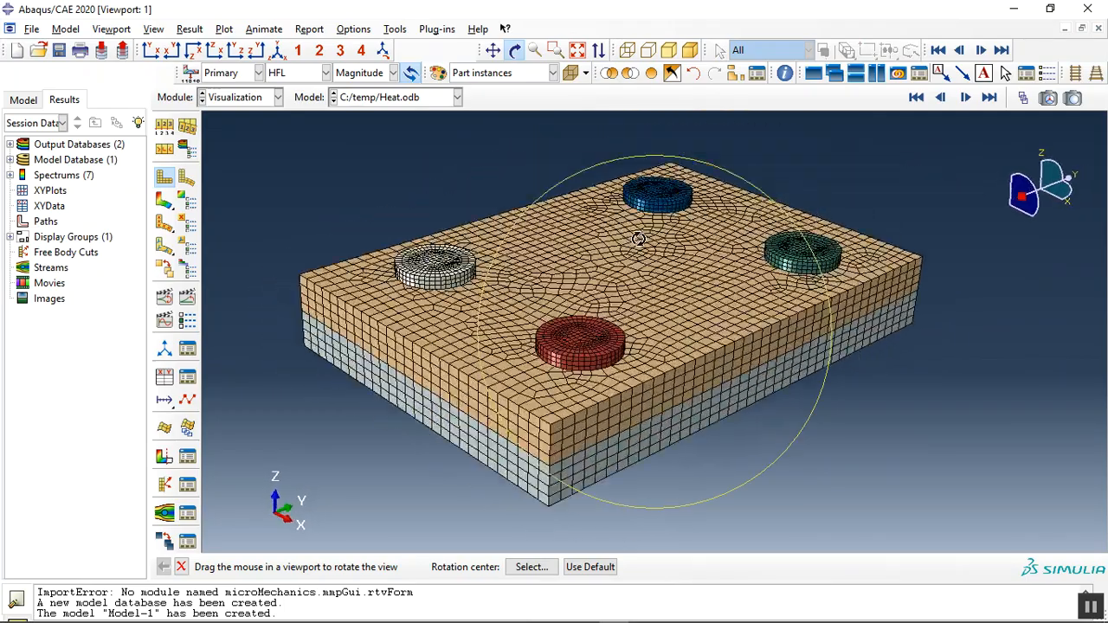
pyautogui.moveTo(638, 238); pyautogui.dragTo(493, 293)
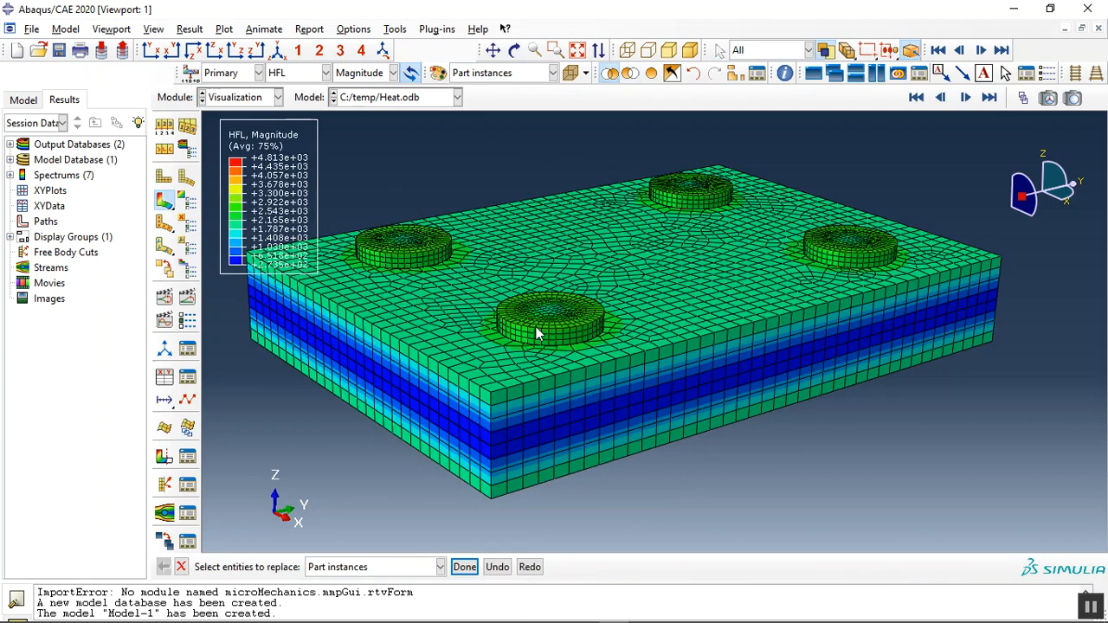
pyautogui.click(464, 567)
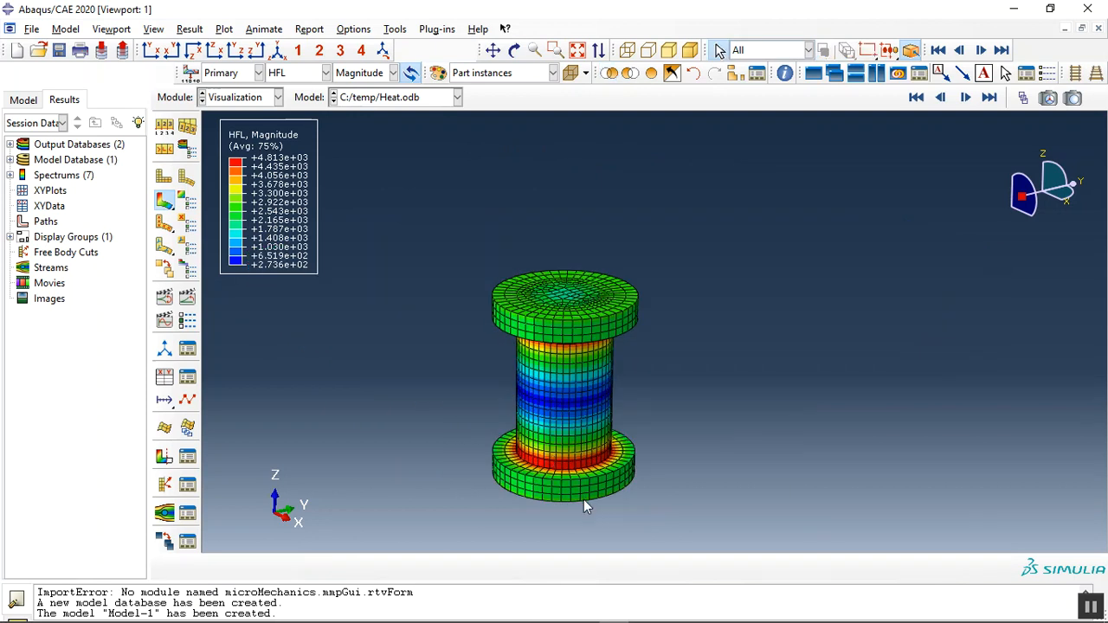
# Contour the bolt by temperature (TEMP), then switch back to heat flux.
pyautogui.click(325, 72)
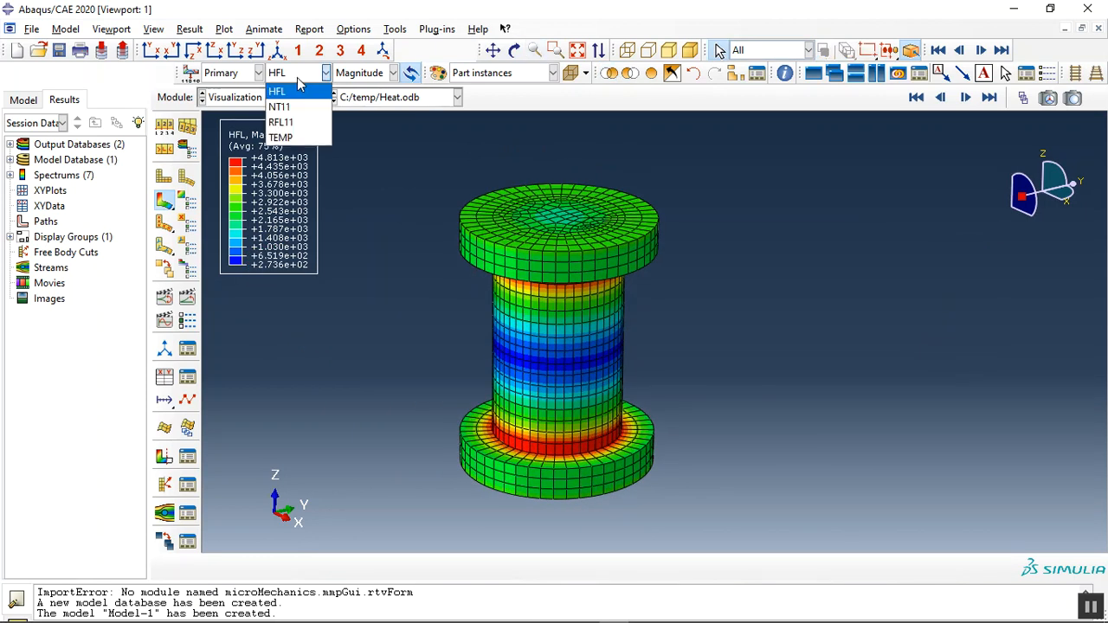
pyautogui.click(281, 136)
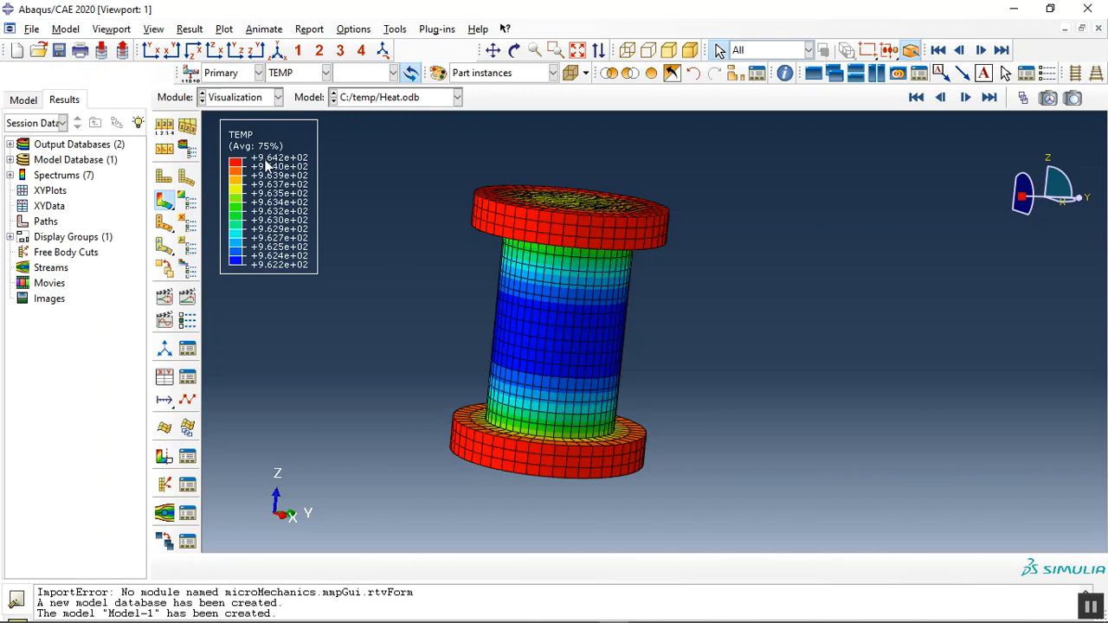
pyautogui.moveTo(569, 218)
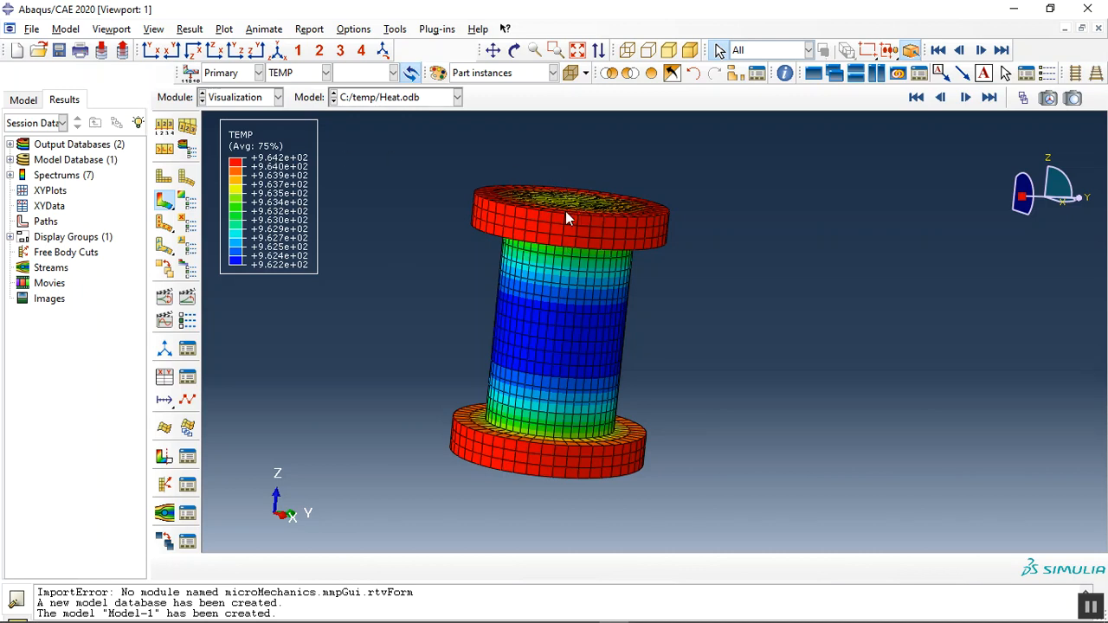
pyautogui.moveTo(491, 347)
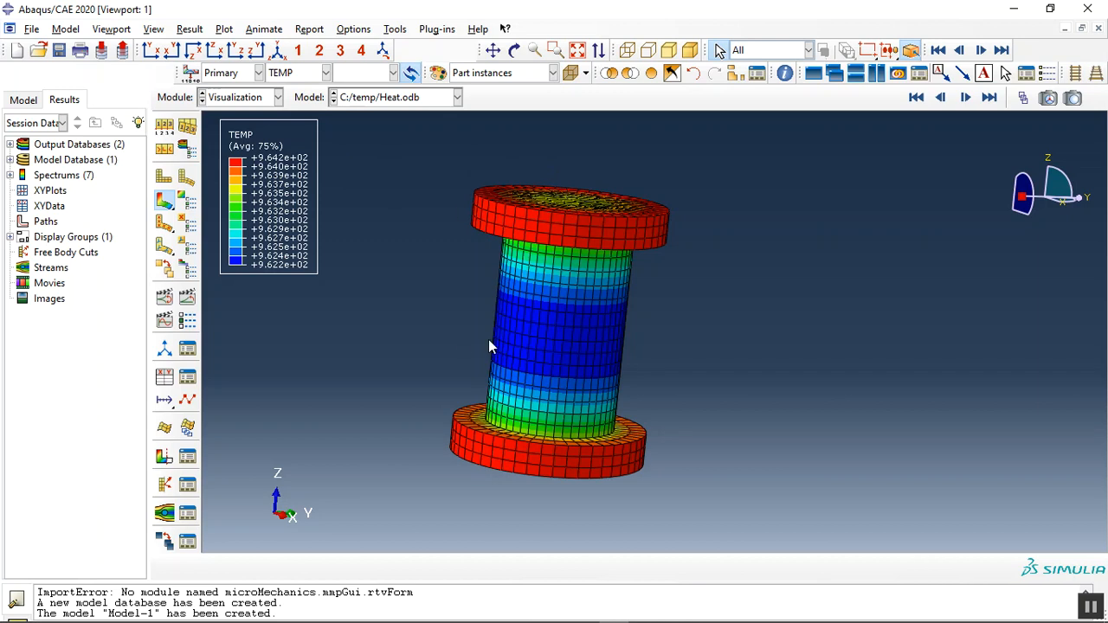
pyautogui.moveTo(327, 147)
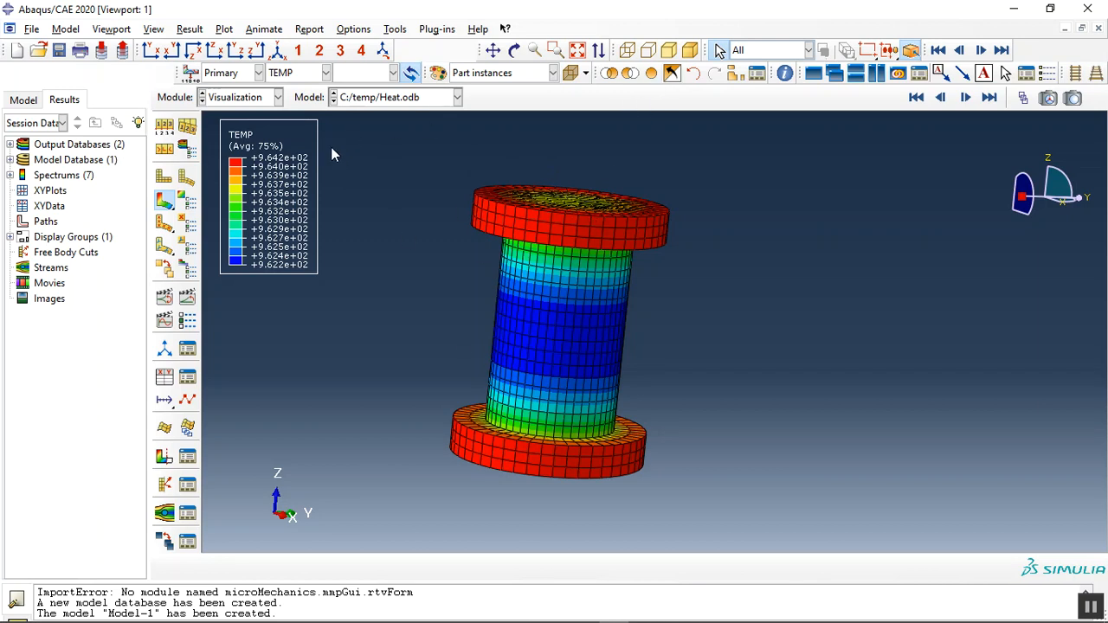
pyautogui.click(326, 71)
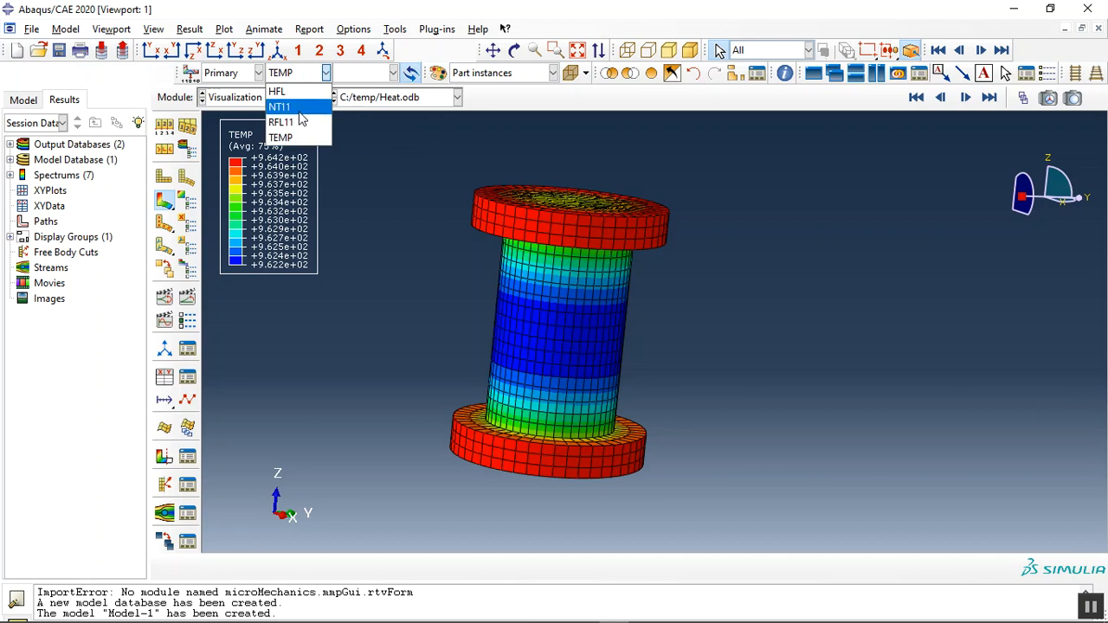
pyautogui.click(277, 91)
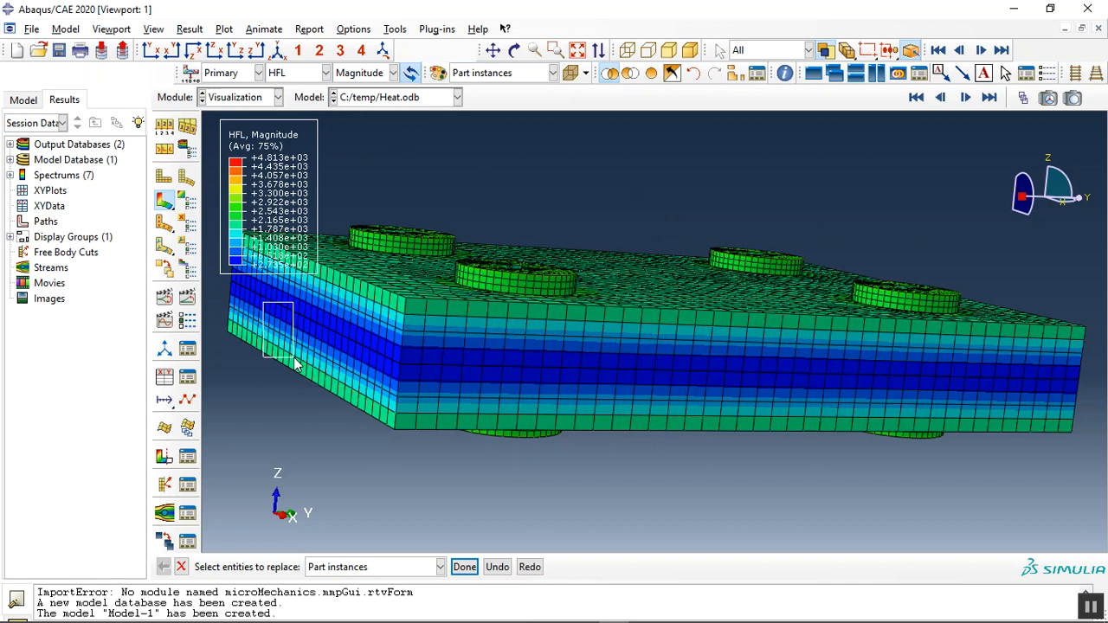
# Display only the plate instance and orbit to its top face showing the bolt holes.
pyautogui.click(463, 566)
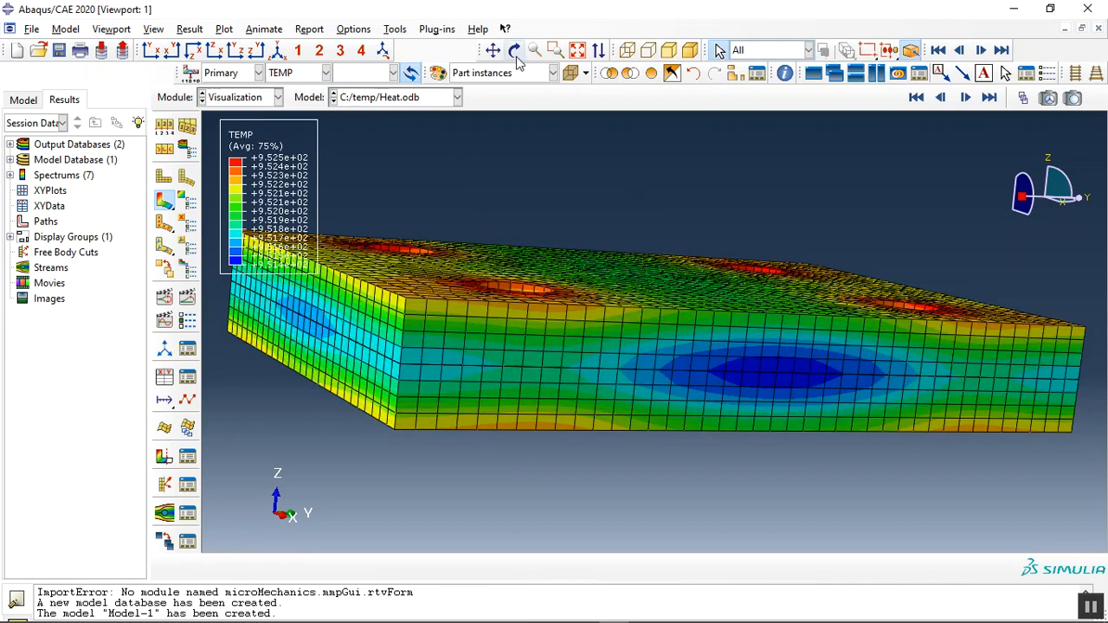
pyautogui.moveTo(658, 346); pyautogui.dragTo(688, 339)
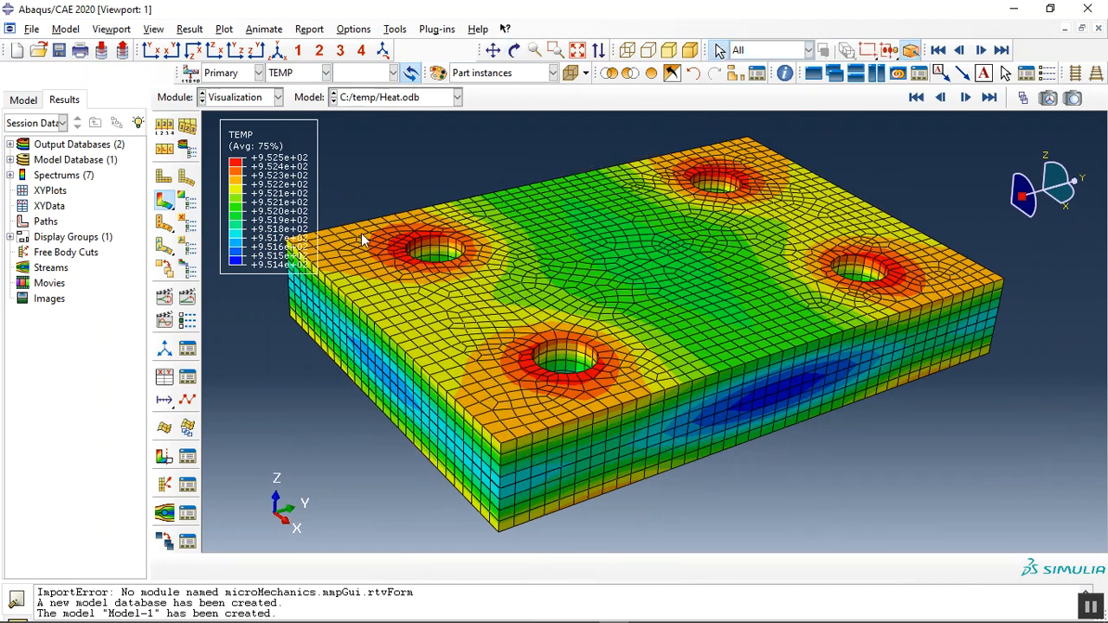
pyautogui.moveTo(286, 160)
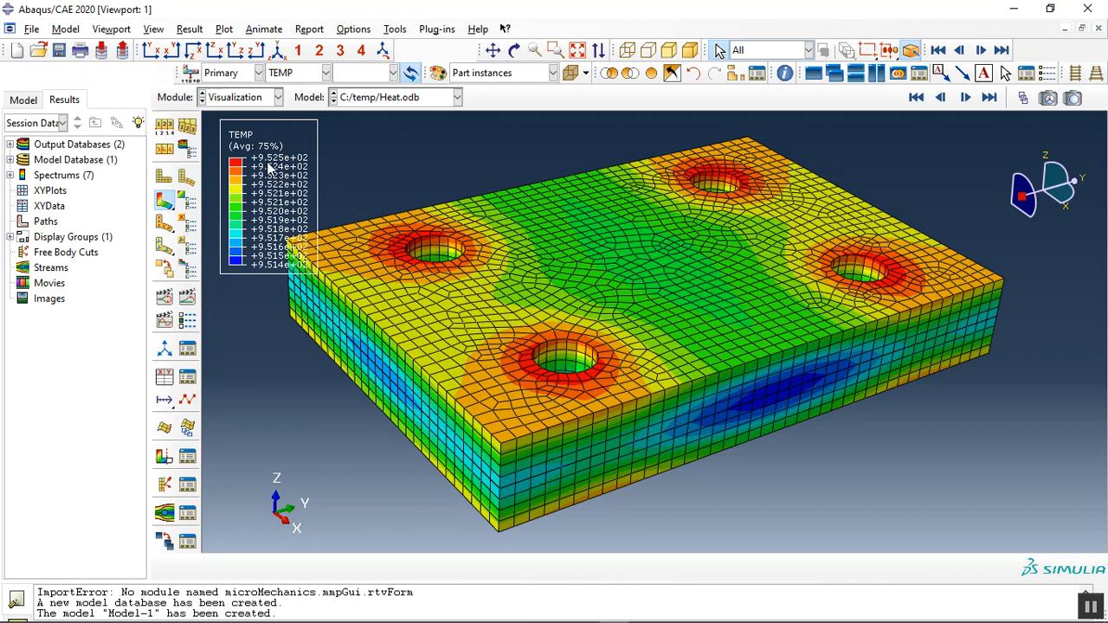
pyautogui.moveTo(559, 429)
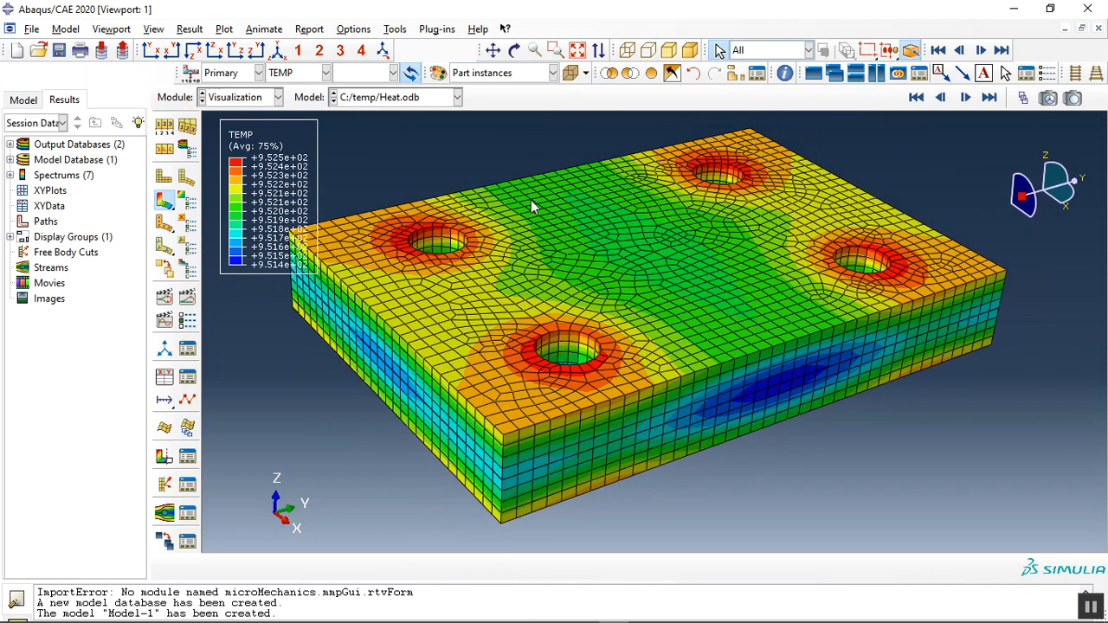
pyautogui.moveTo(671, 98)
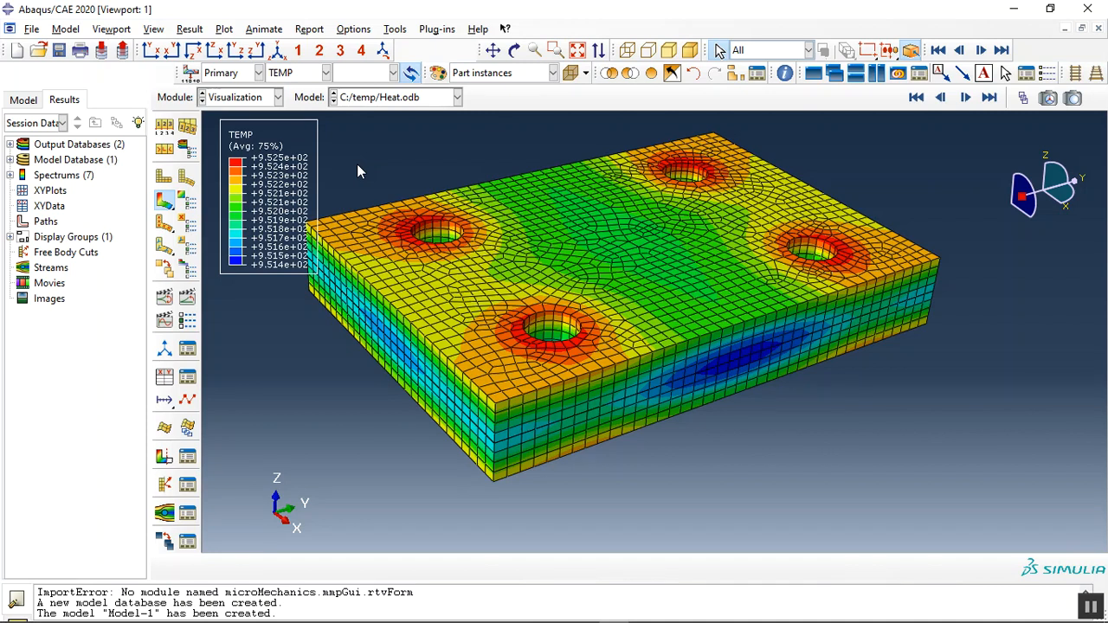
# Switch the viewport to the C:/temp/Bolt-Static.odb results database.
pyautogui.click(457, 97)
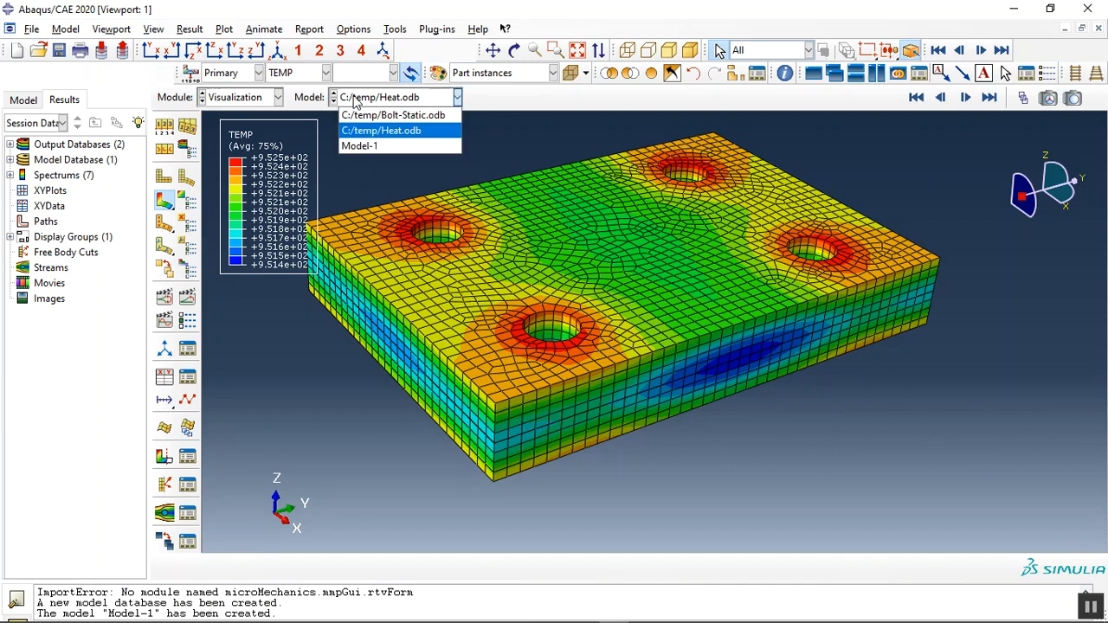
pyautogui.click(393, 114)
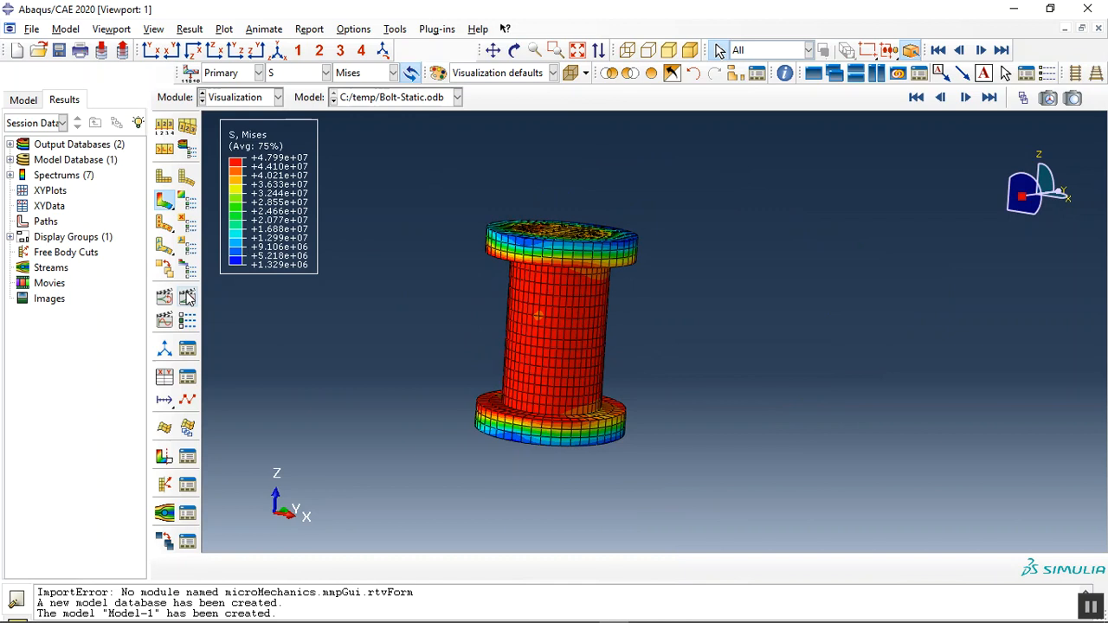
pyautogui.click(965, 49)
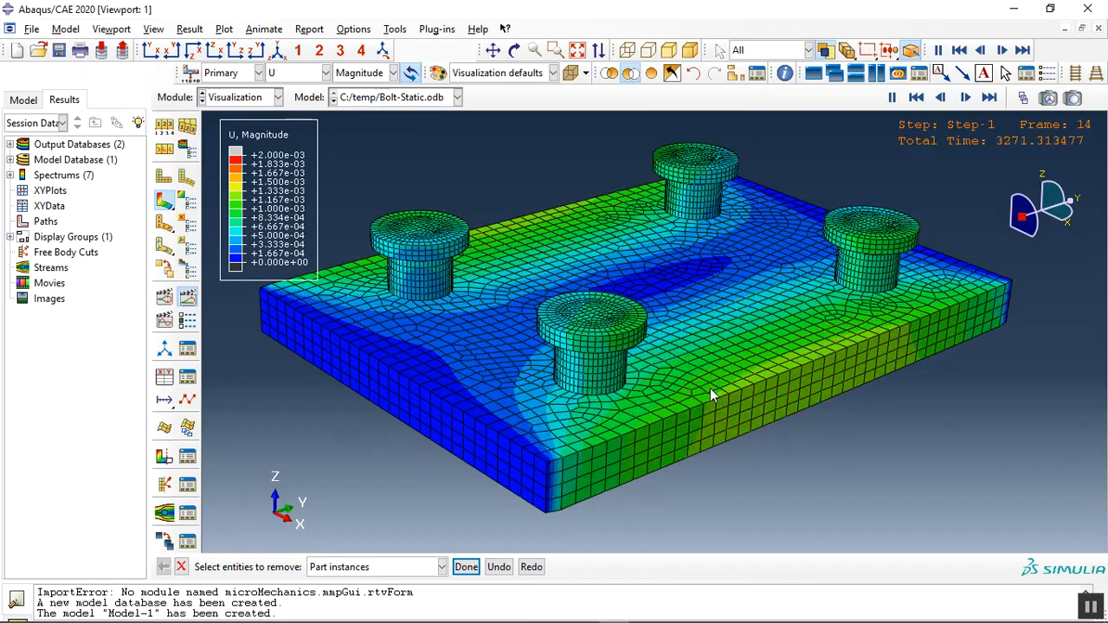
# Step the displacement magnitude contours forward to the final frame of Step-1.
pyautogui.click(965, 97)
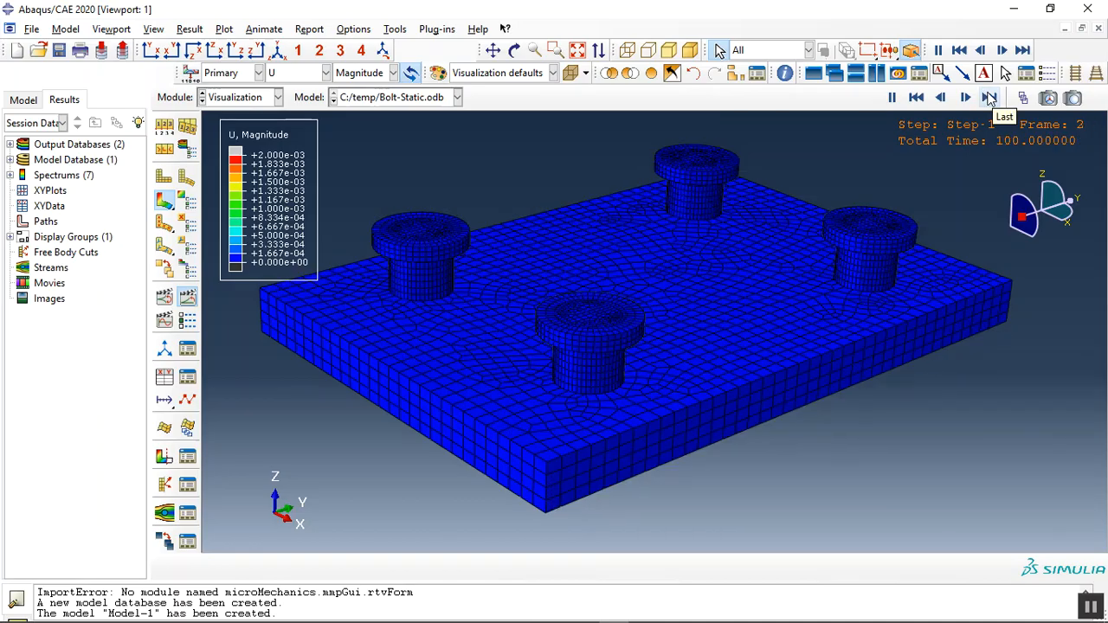
pyautogui.click(990, 98)
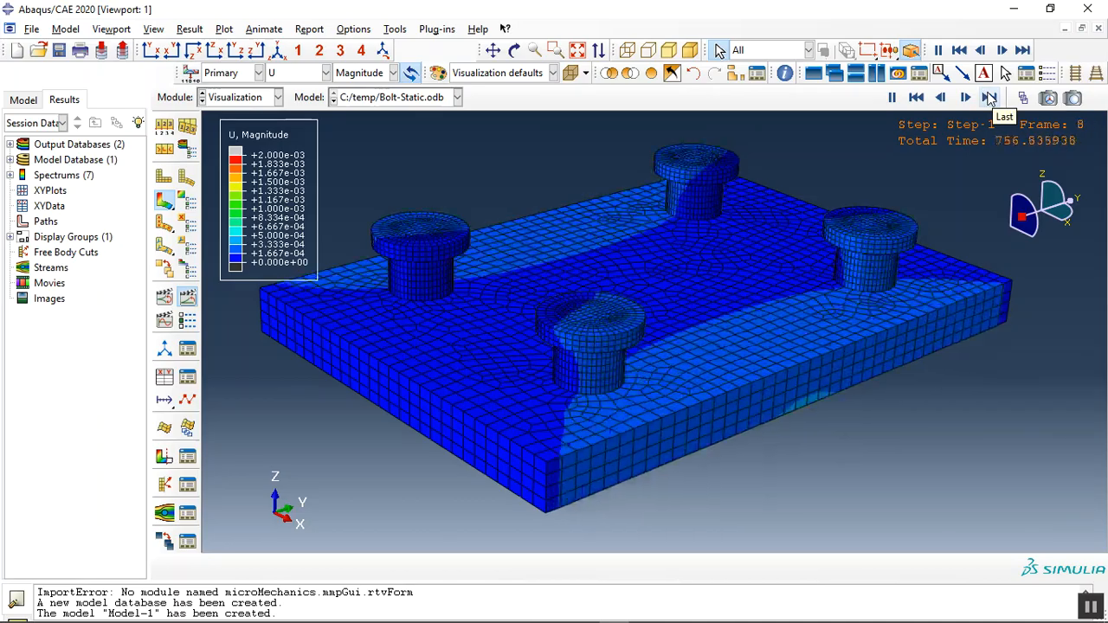
pyautogui.click(990, 97)
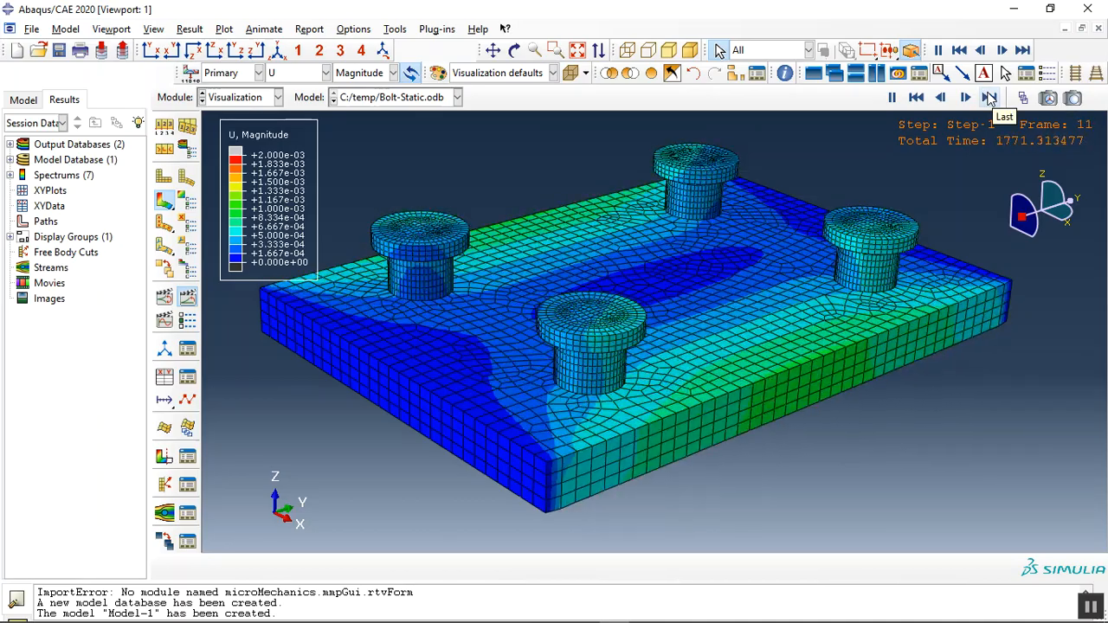
pyautogui.click(990, 97)
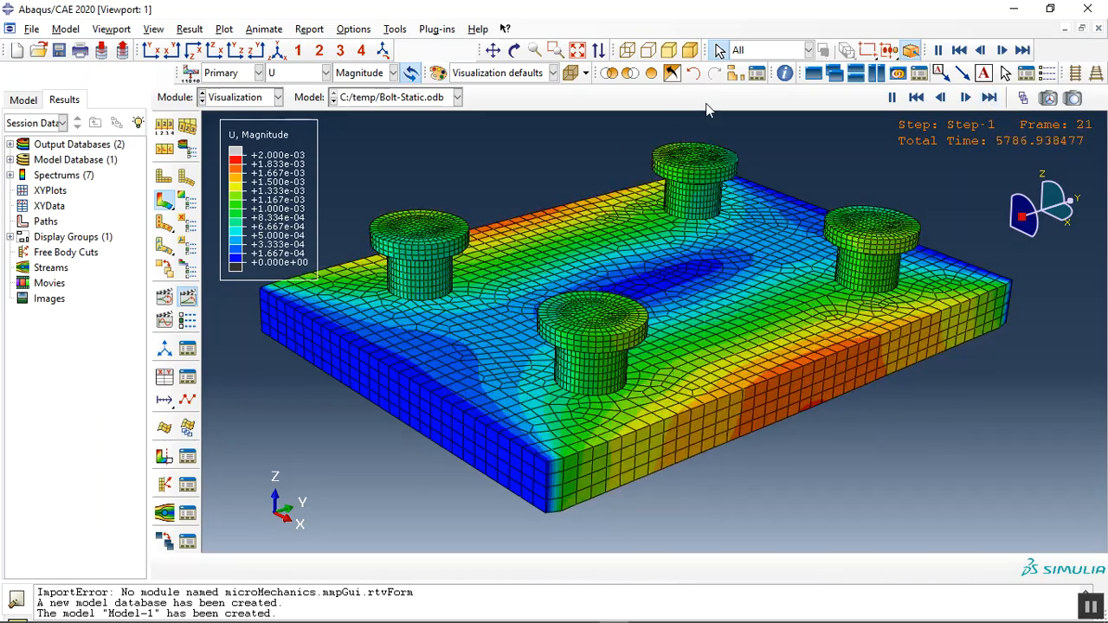
pyautogui.click(965, 97)
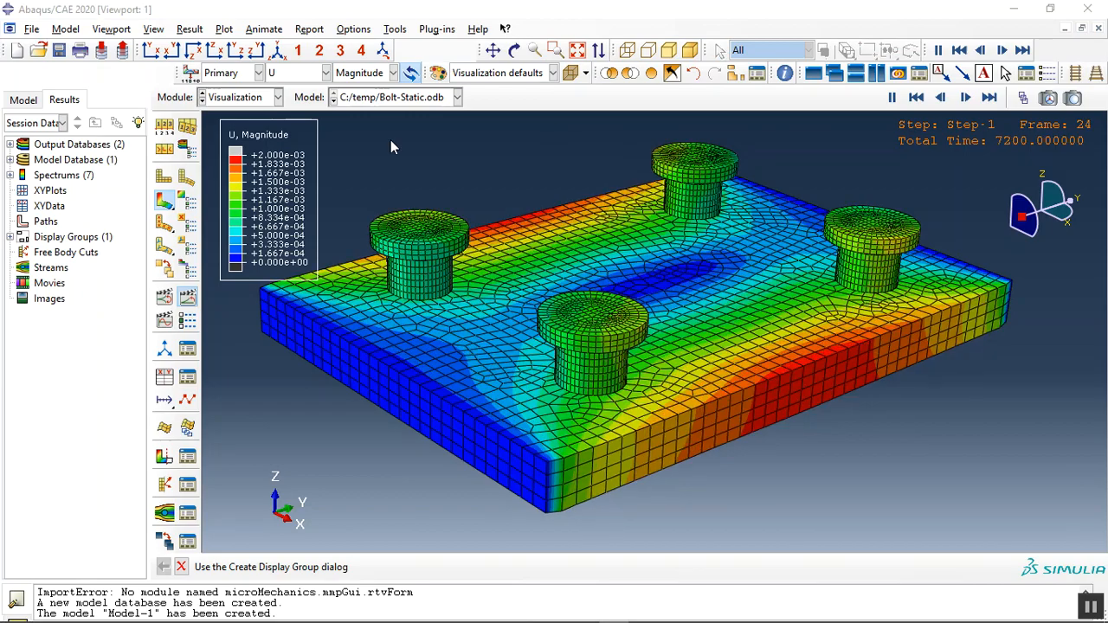
pyautogui.click(325, 72)
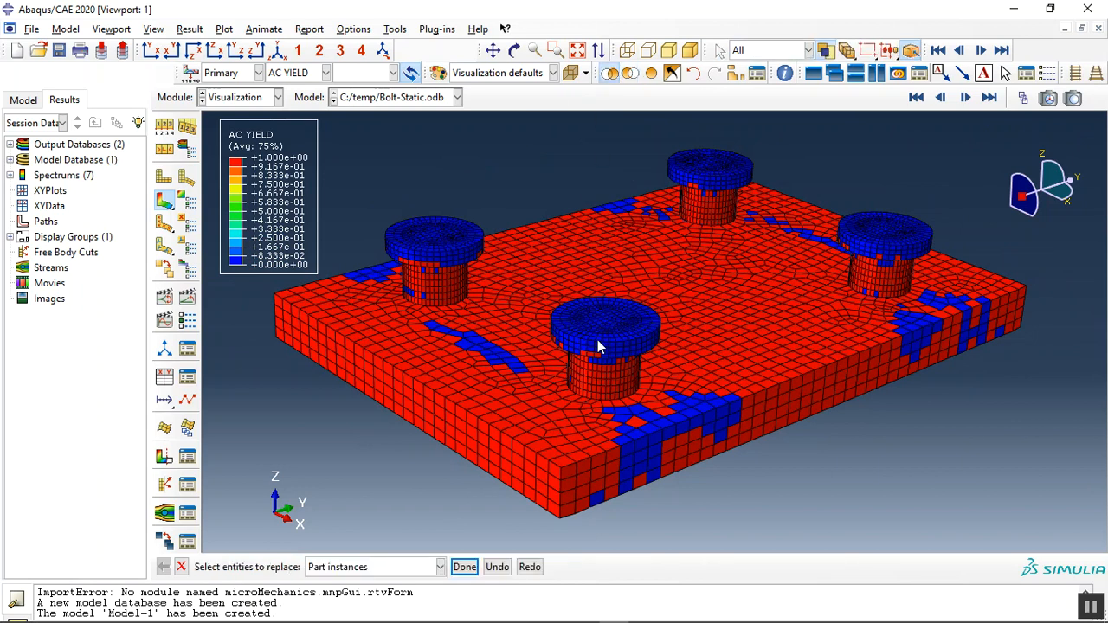
# Isolate one bolt, view it from the side, and contour contact shear CSHEAR1.
pyautogui.click(464, 567)
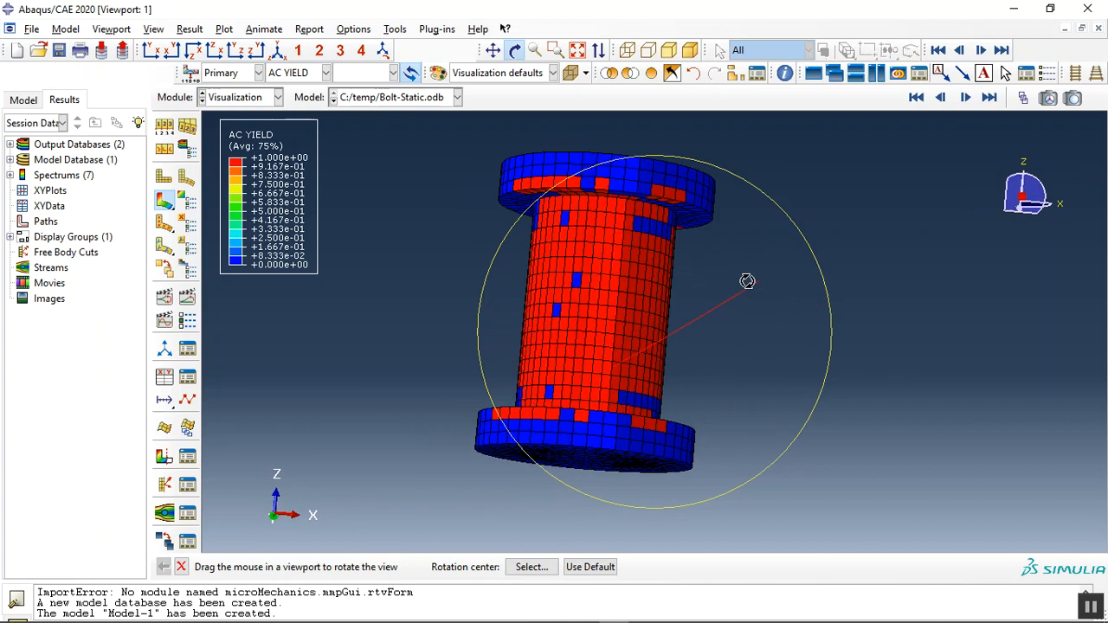
pyautogui.moveTo(747, 280); pyautogui.dragTo(623, 245)
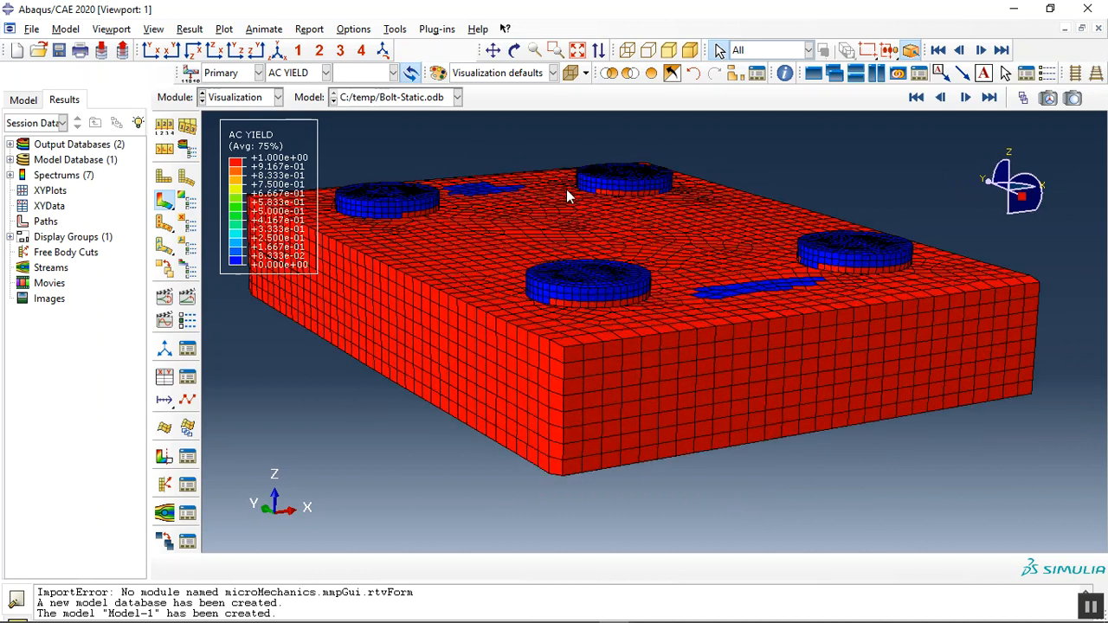
pyautogui.click(325, 72)
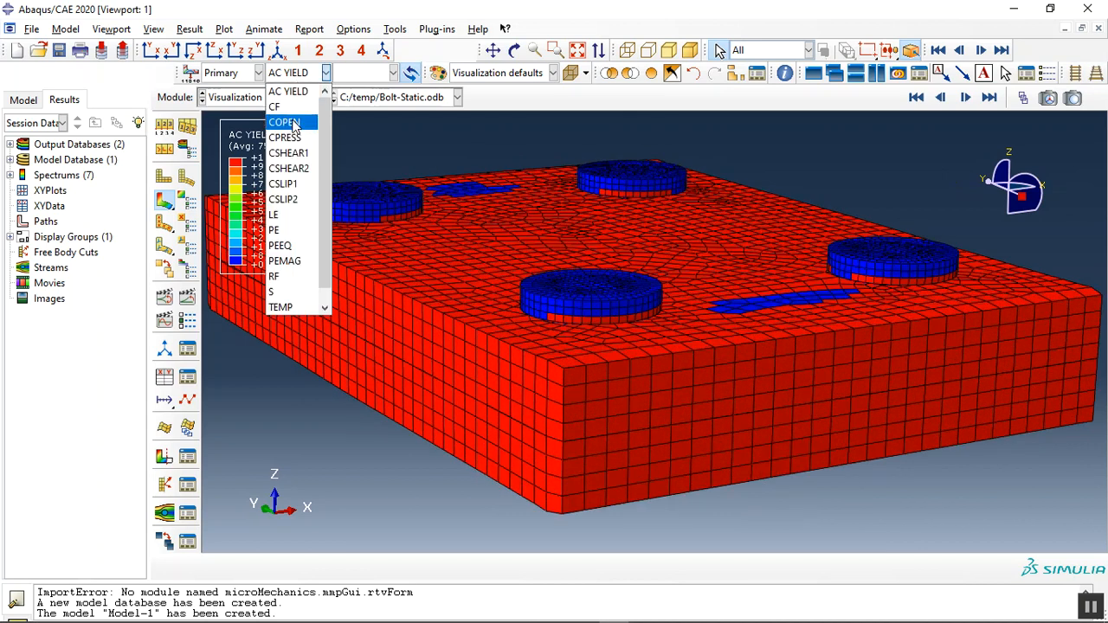
pyautogui.click(288, 153)
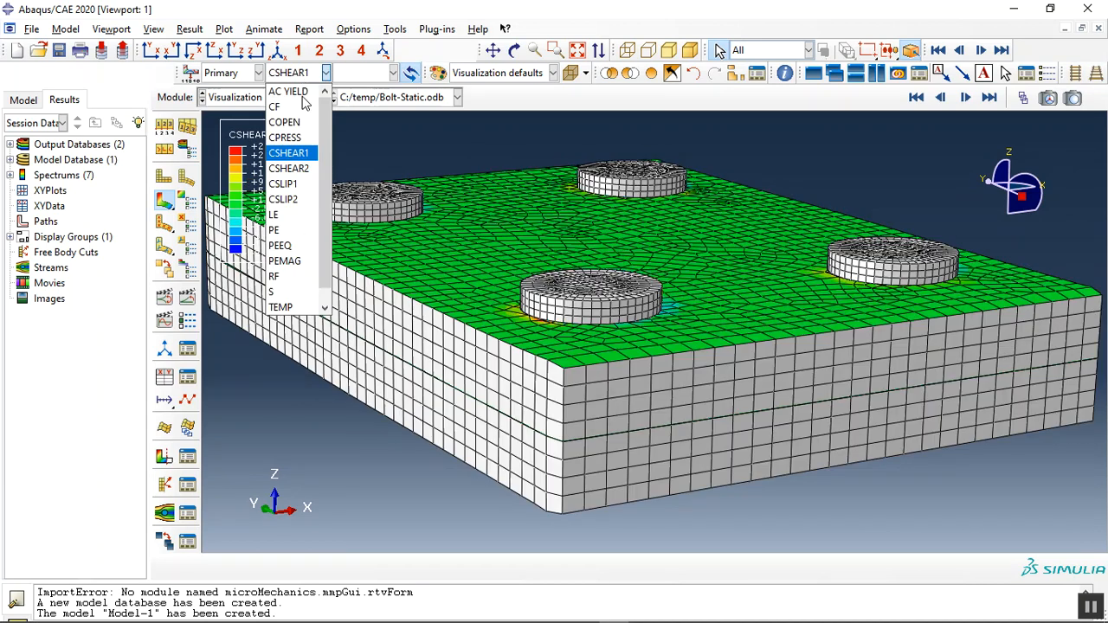
# Cycle through PEEQ and PEMAG plastic strain contours, ending on von Mises stress.
pyautogui.click(273, 229)
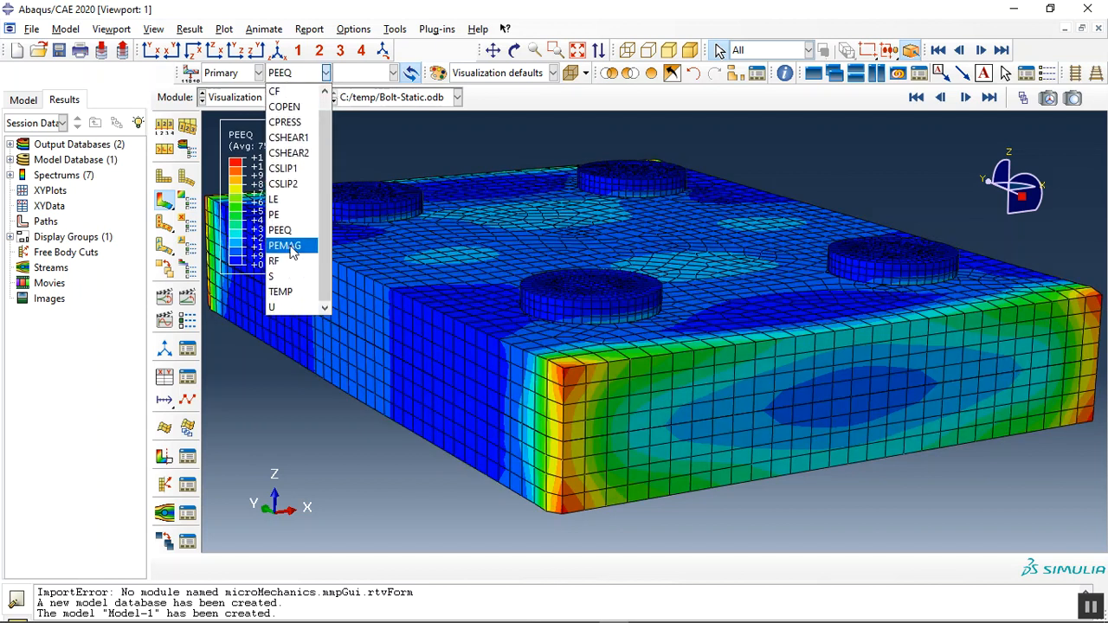
pyautogui.click(285, 245)
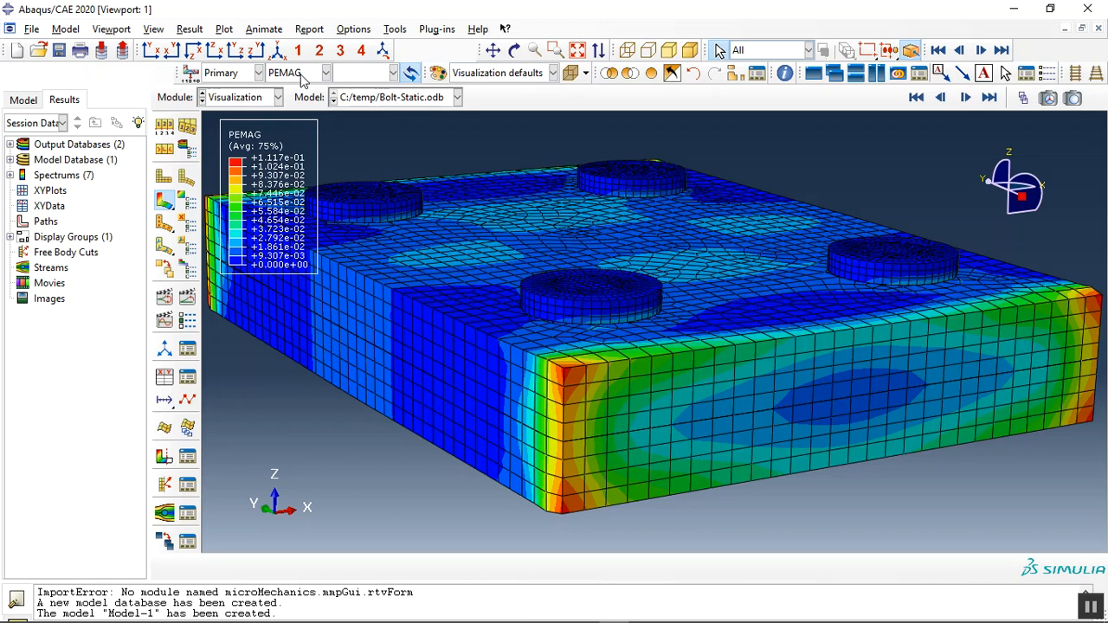
pyautogui.moveTo(779, 338); pyautogui.dragTo(829, 451)
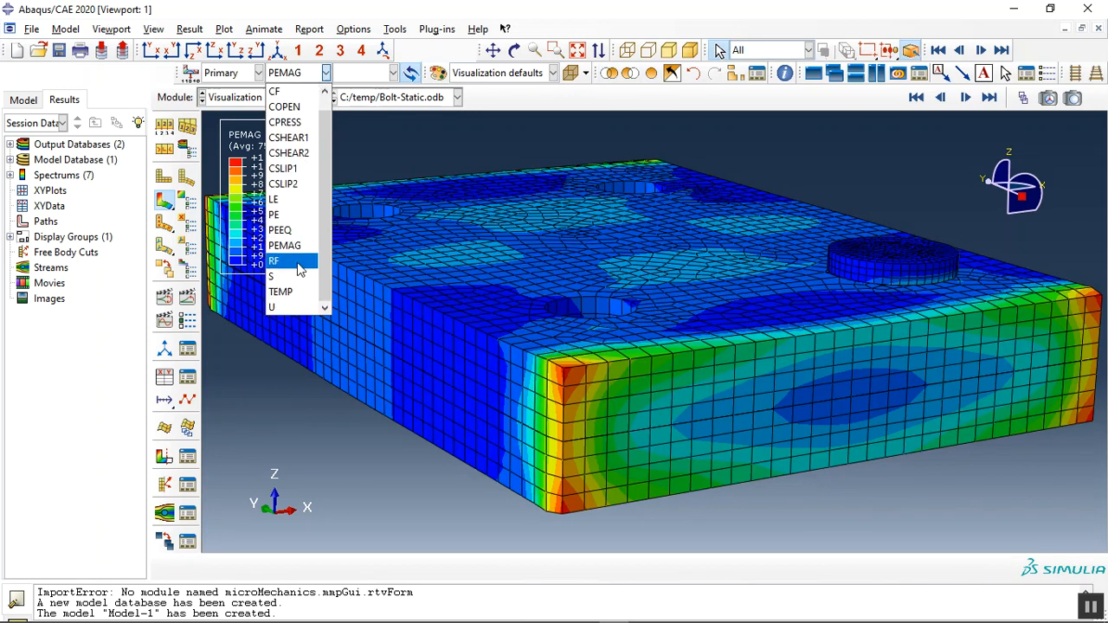
pyautogui.click(271, 276)
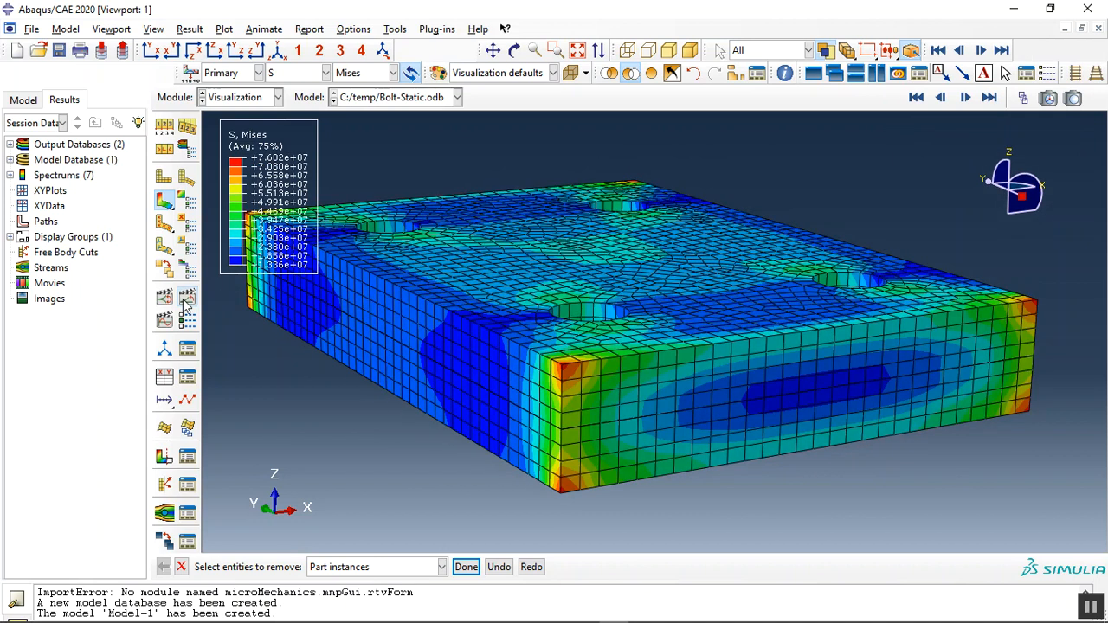
# Orbit the stress-contoured plate to inspect its side edge.
pyautogui.click(964, 97)
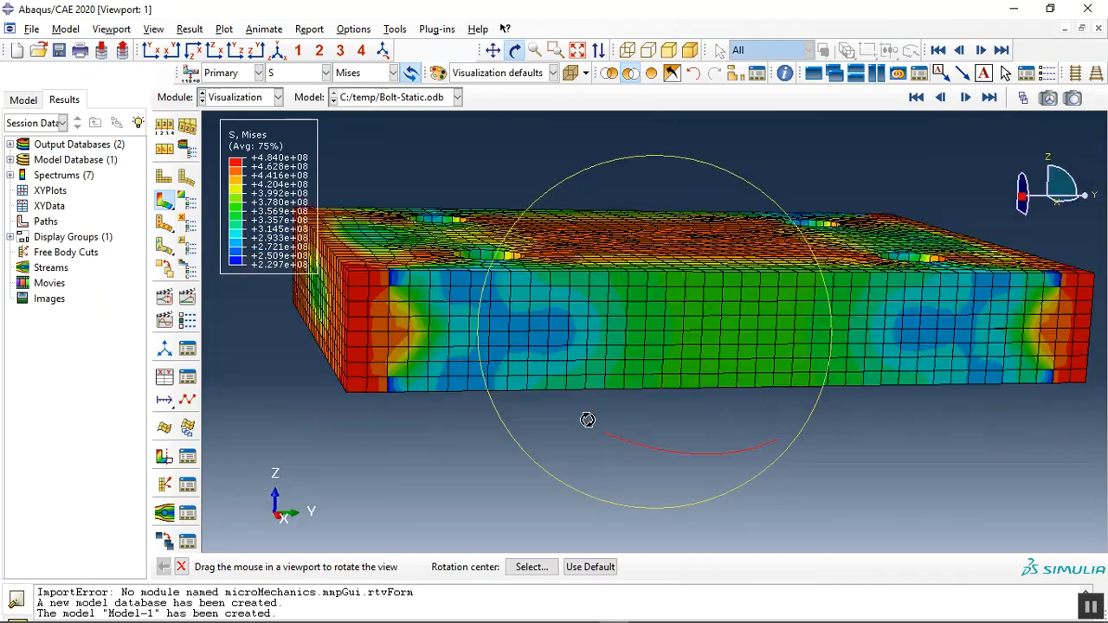
pyautogui.moveTo(587, 420); pyautogui.dragTo(524, 299)
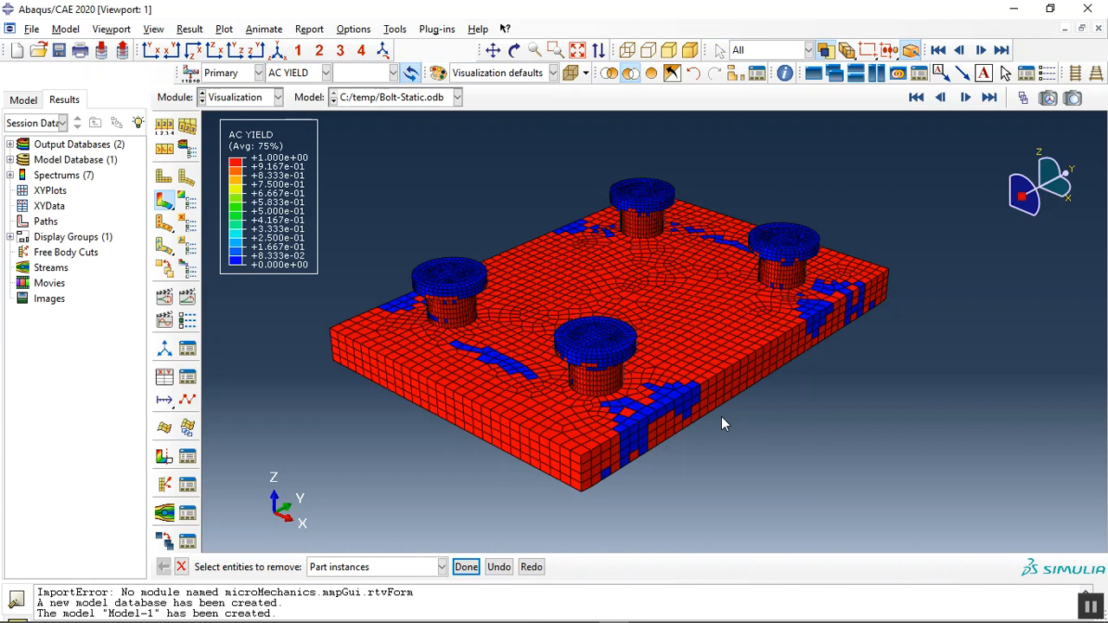
pyautogui.moveTo(677, 408)
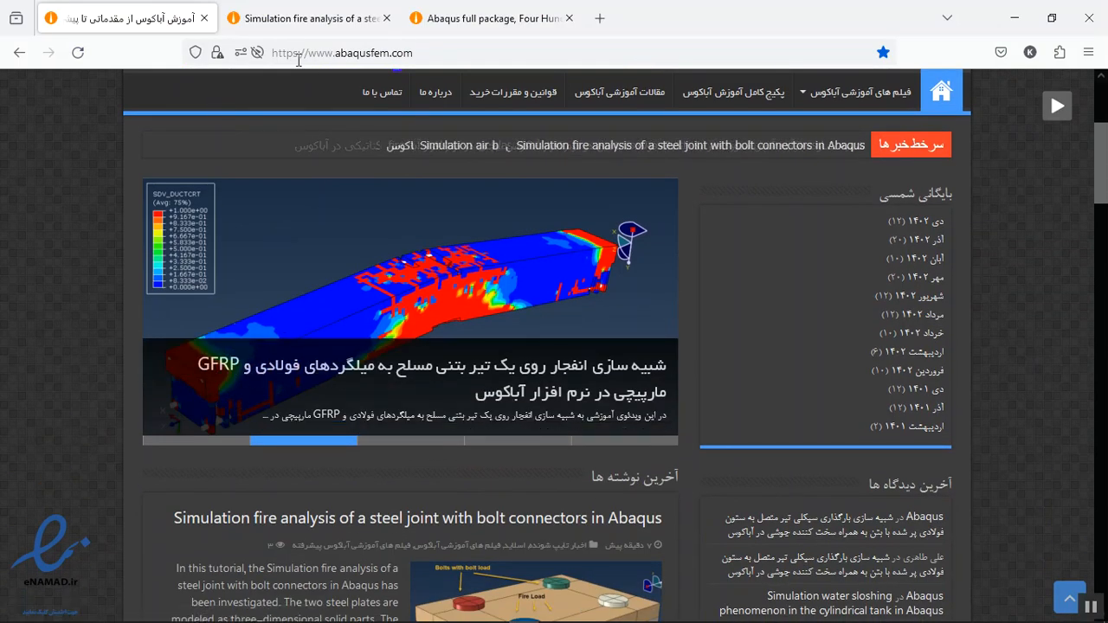
# Open the steel joint fire analysis tutorial, scroll to its purchase details, then back up.
pyautogui.scroll(-3)
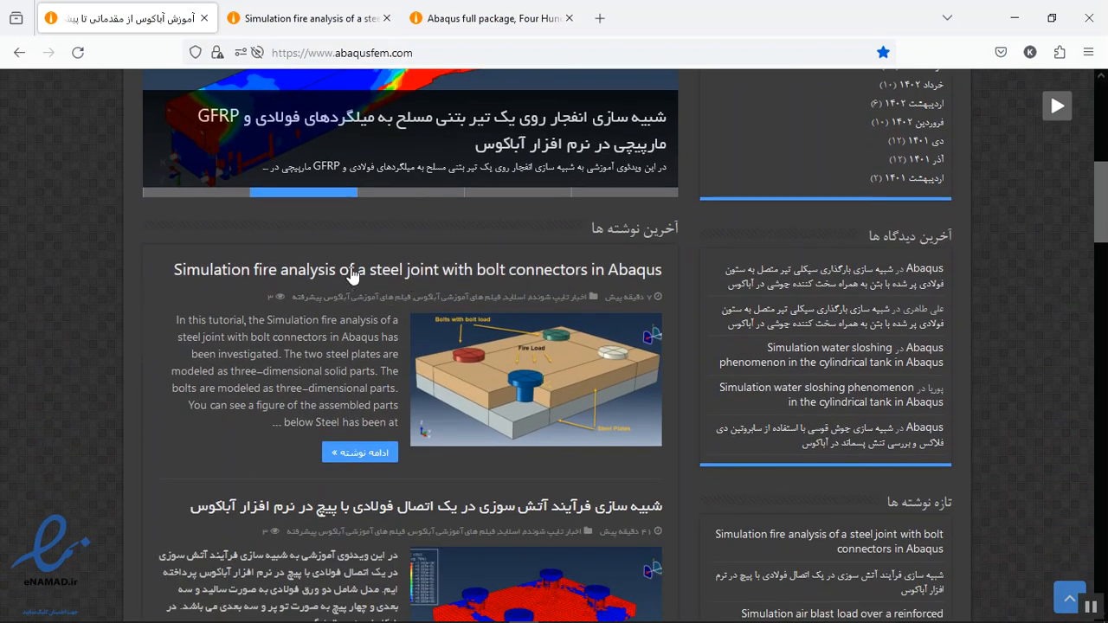
pyautogui.click(417, 269)
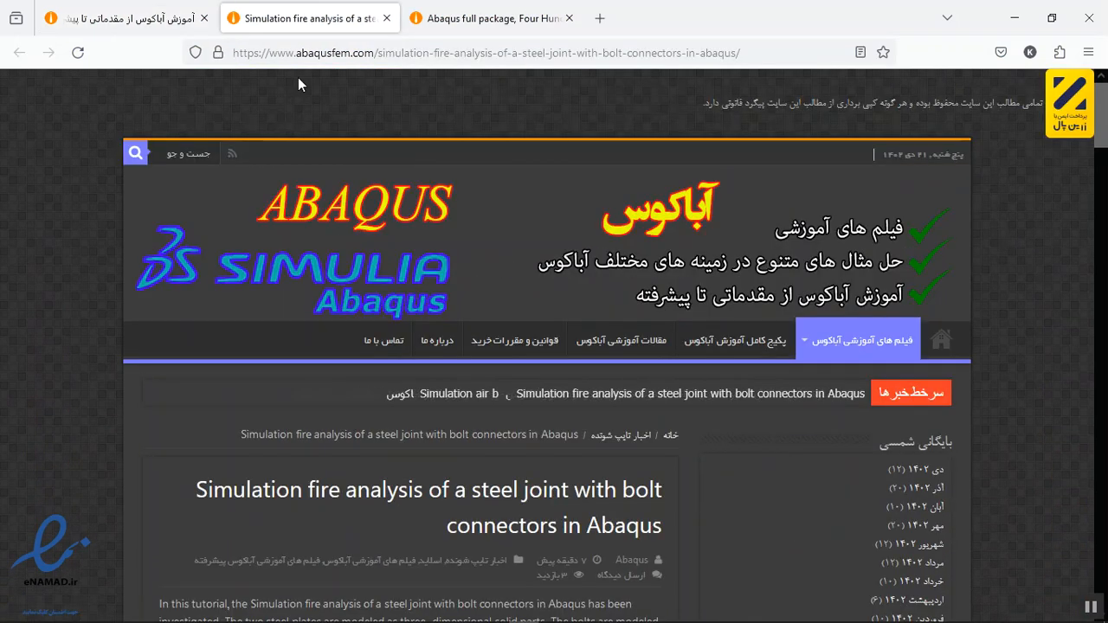
pyautogui.scroll(-3)
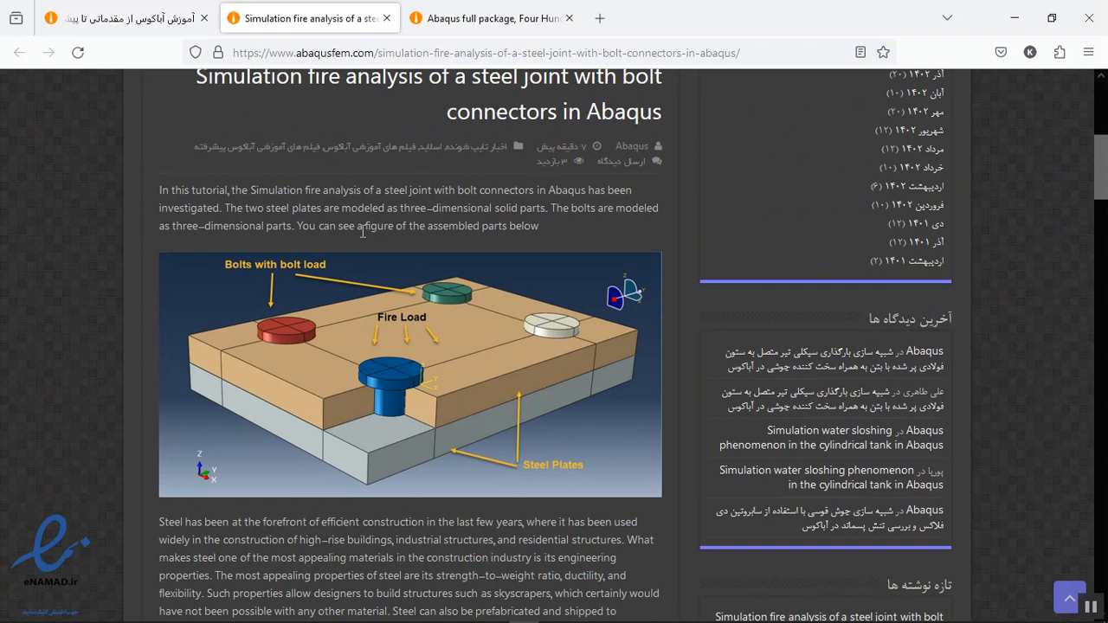
pyautogui.scroll(-3)
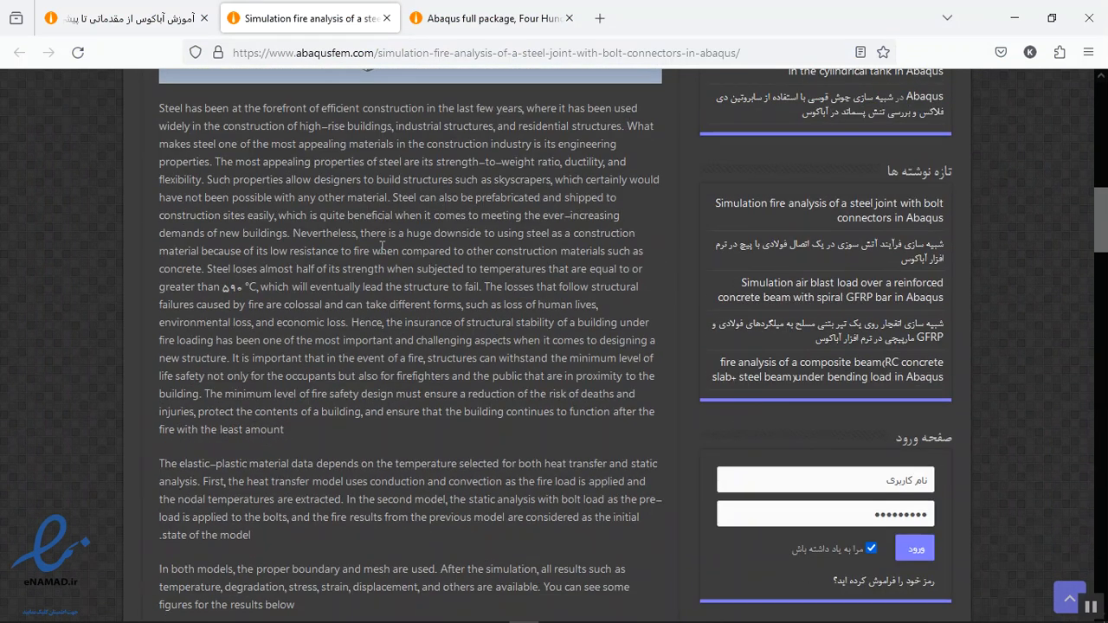
pyautogui.scroll(-3)
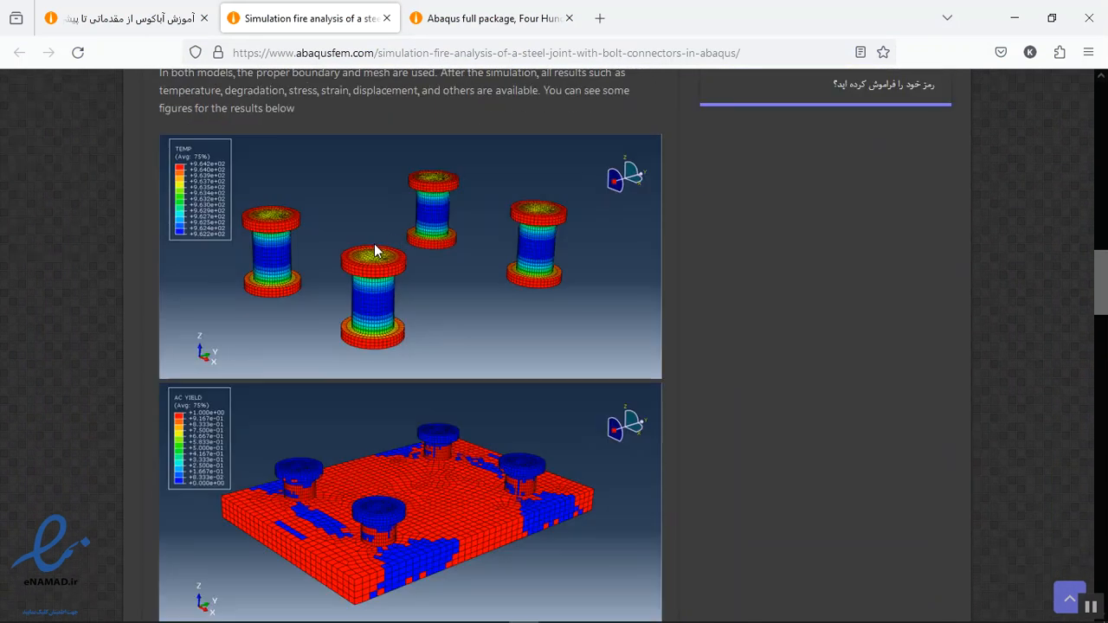
pyautogui.scroll(-3)
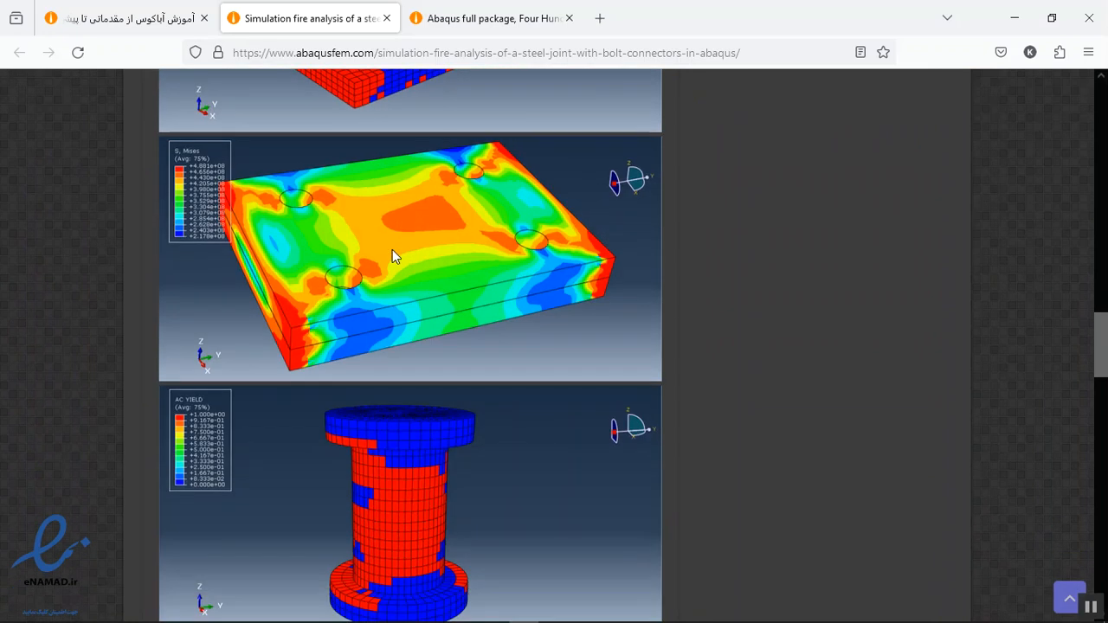
pyautogui.scroll(-3)
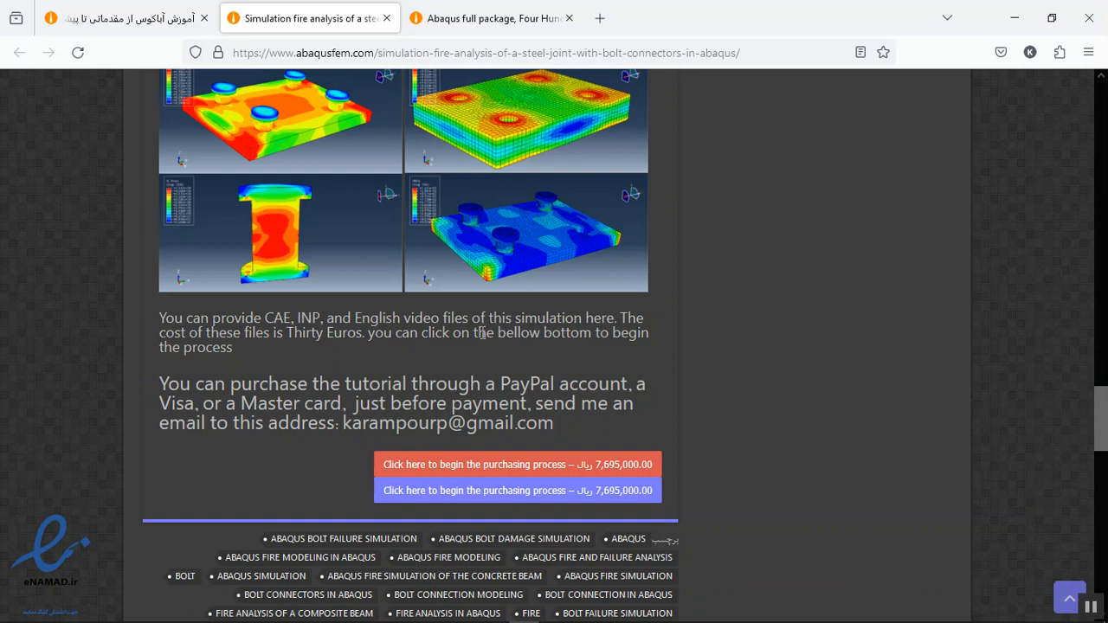
pyautogui.moveTo(518, 367)
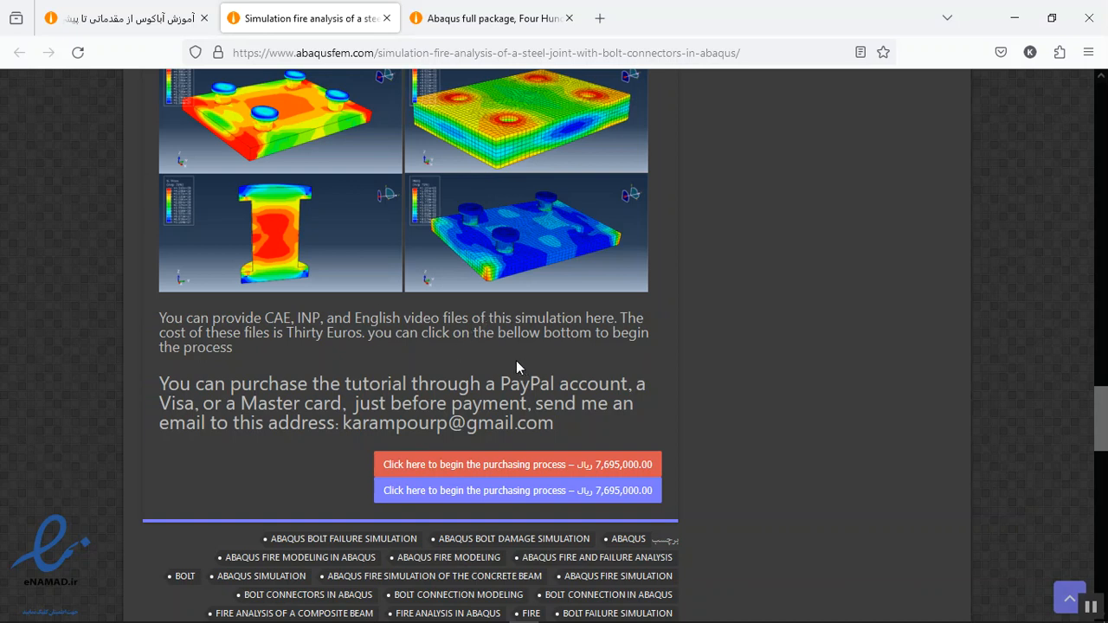
pyautogui.moveTo(346, 408)
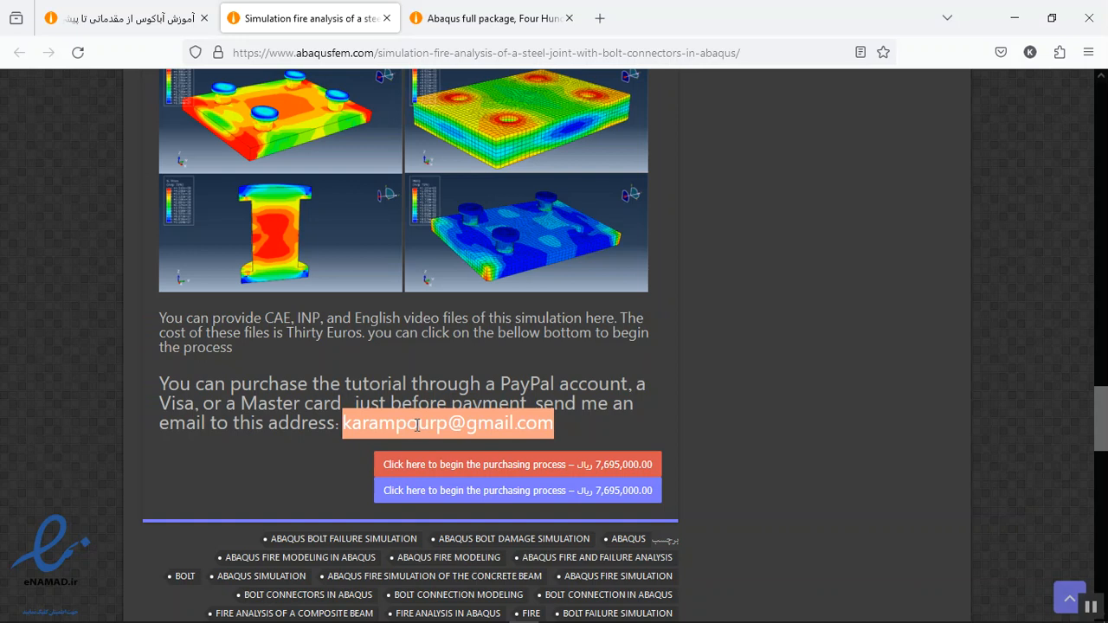
pyautogui.scroll(3)
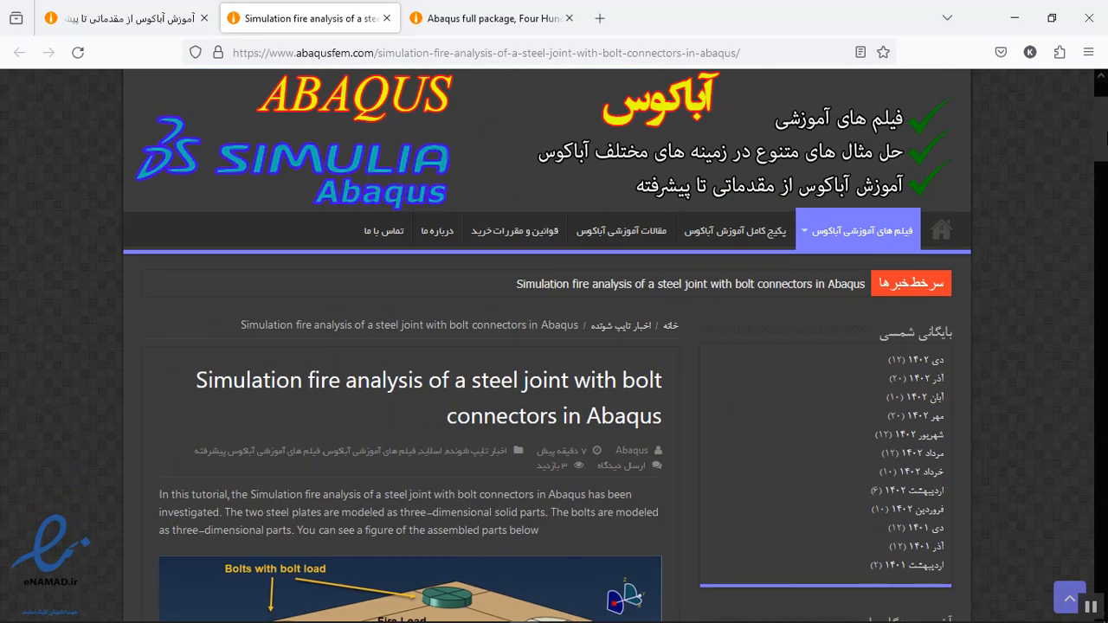
# Switch to the Abaqus full package page and skim its opening section.
pyautogui.click(492, 19)
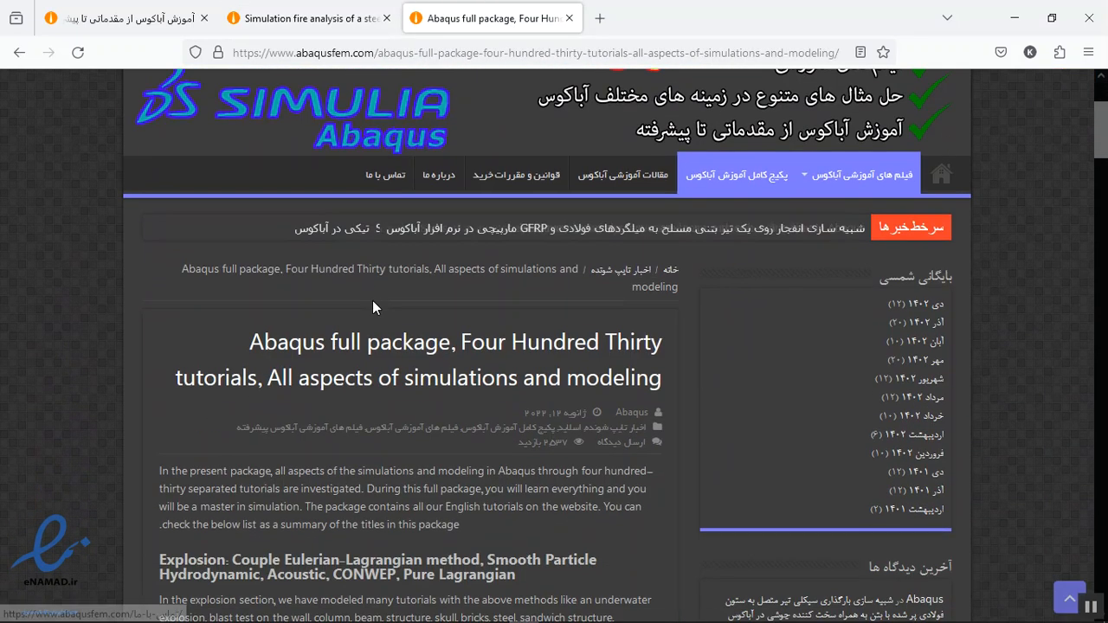
pyautogui.scroll(-3)
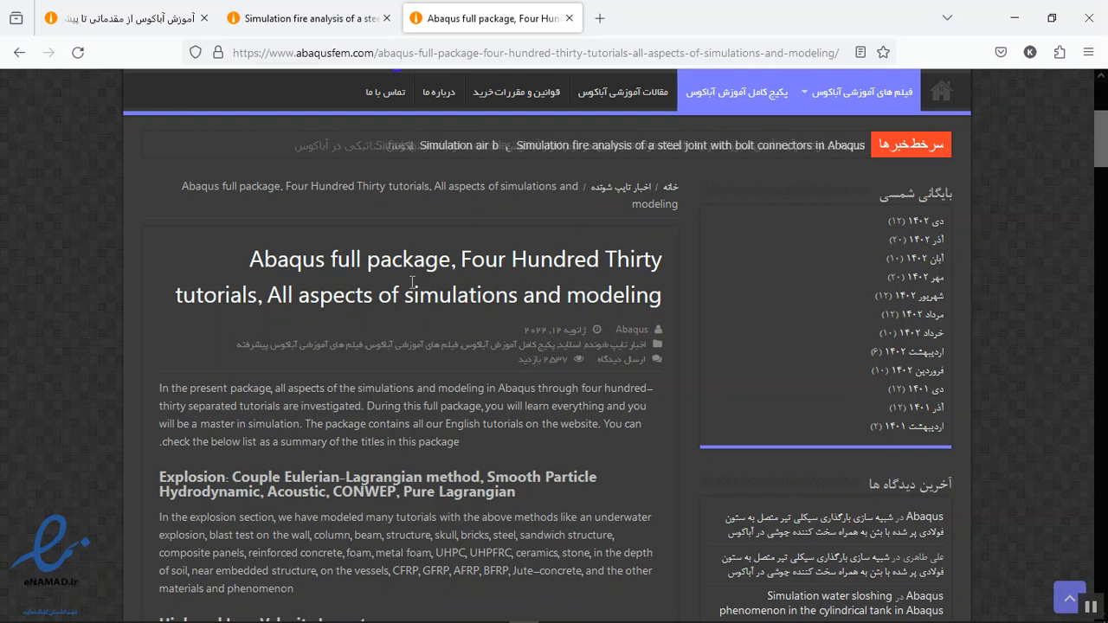
pyautogui.scroll(-3)
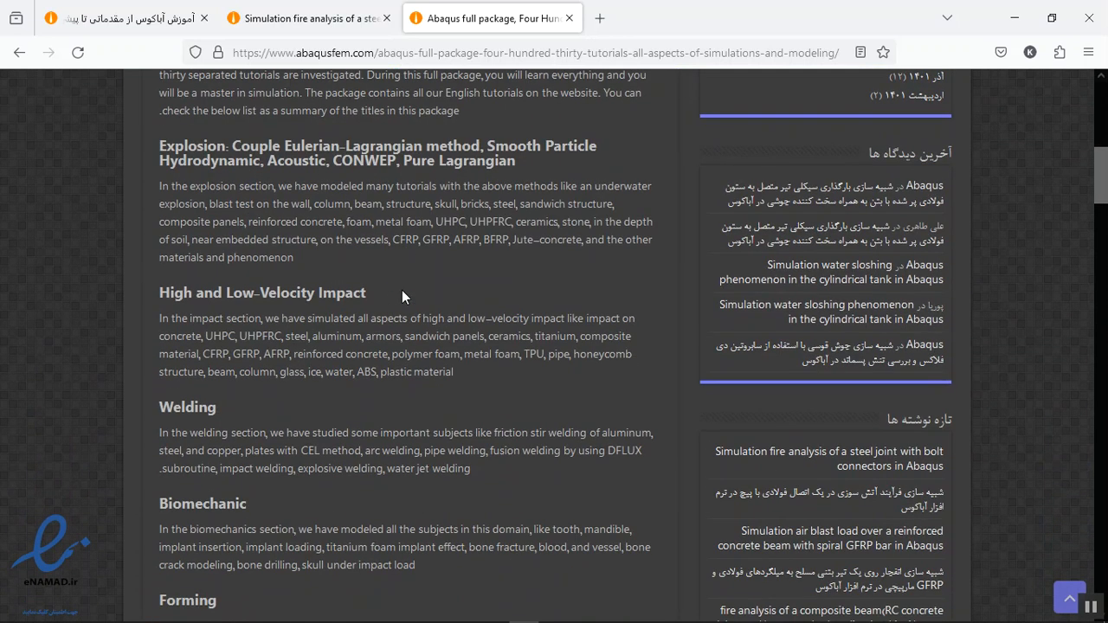
pyautogui.scroll(3)
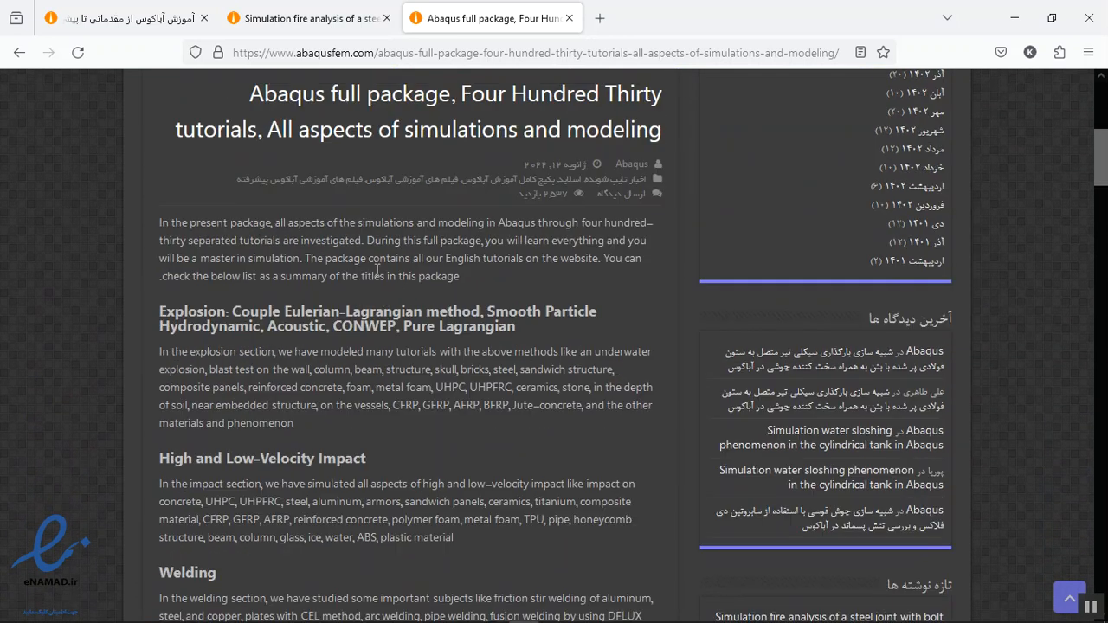
pyautogui.moveTo(469, 281)
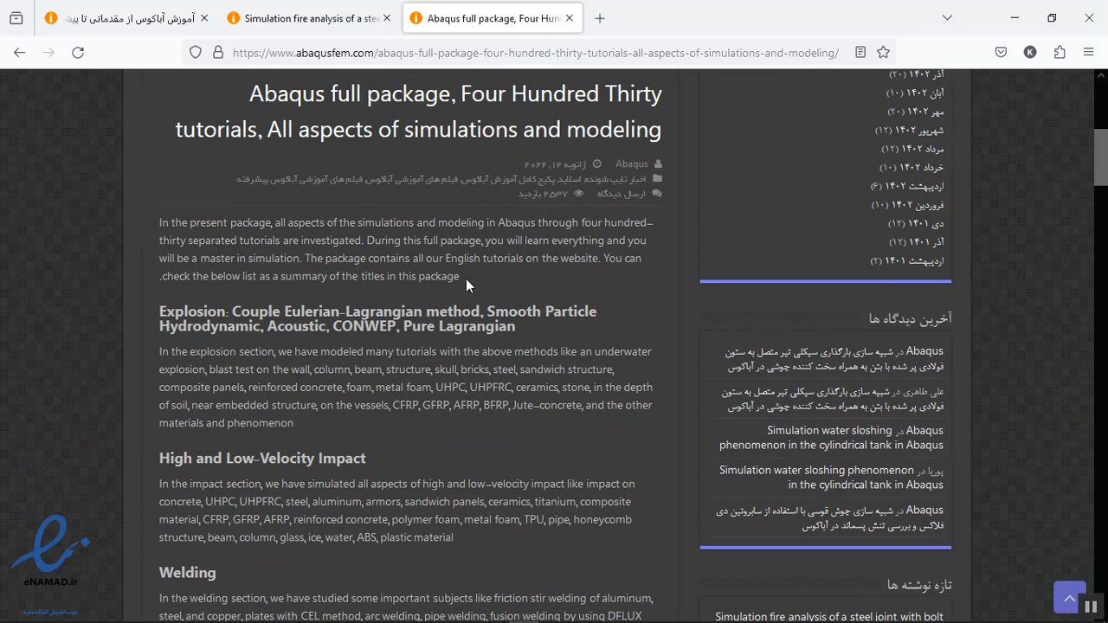
pyautogui.moveTo(468, 248)
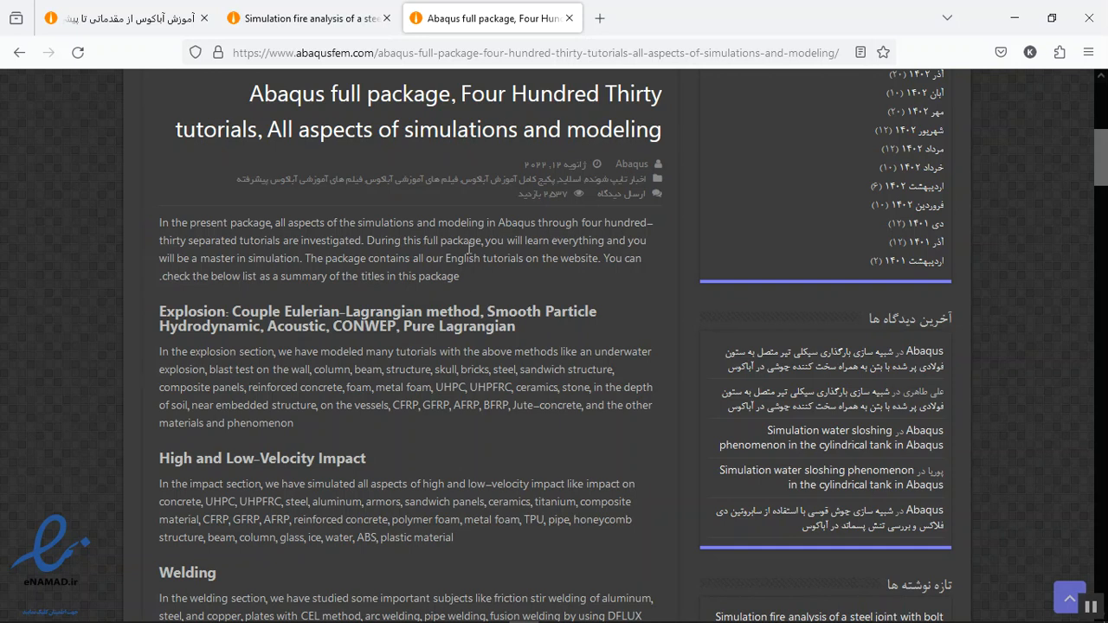
# Scroll past the topic sections down to the package price and purchase links.
pyautogui.scroll(-3)
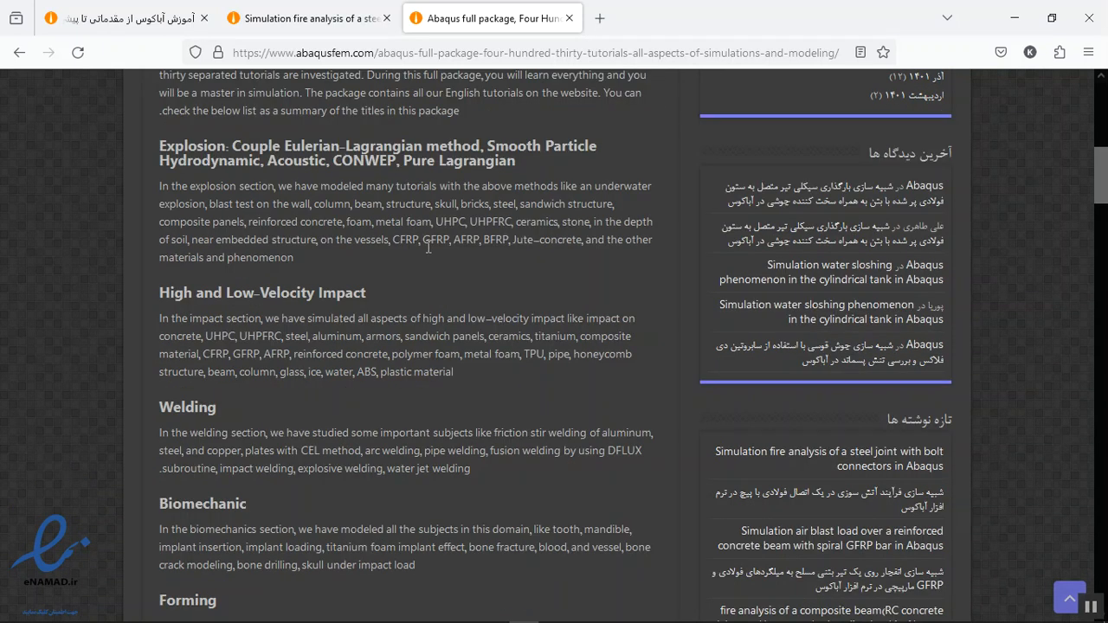
pyautogui.moveTo(252, 179)
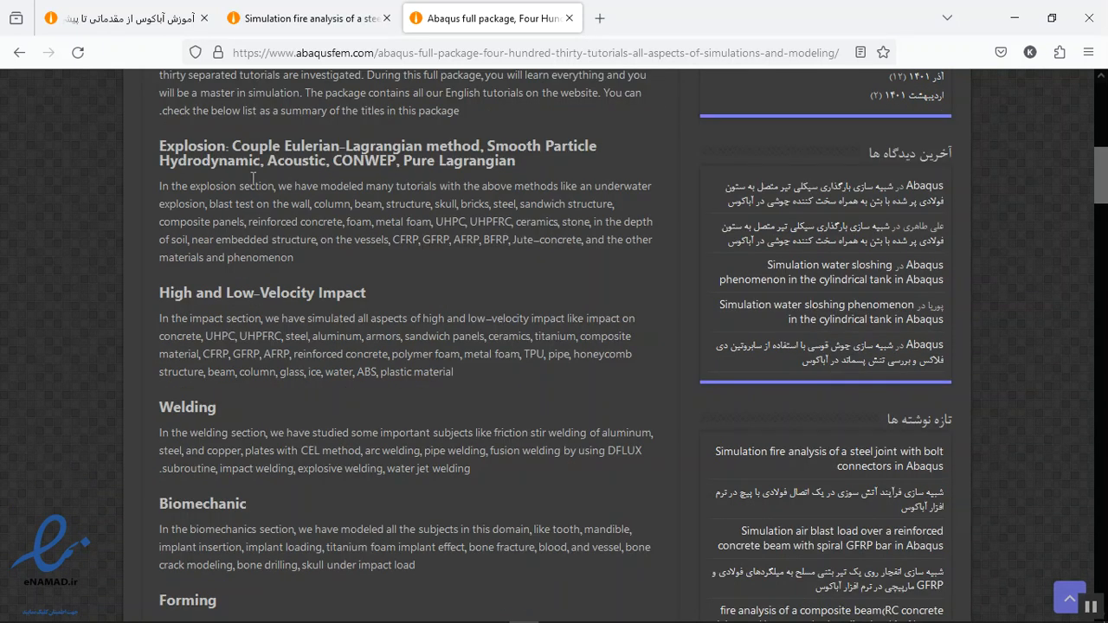
pyautogui.scroll(-3)
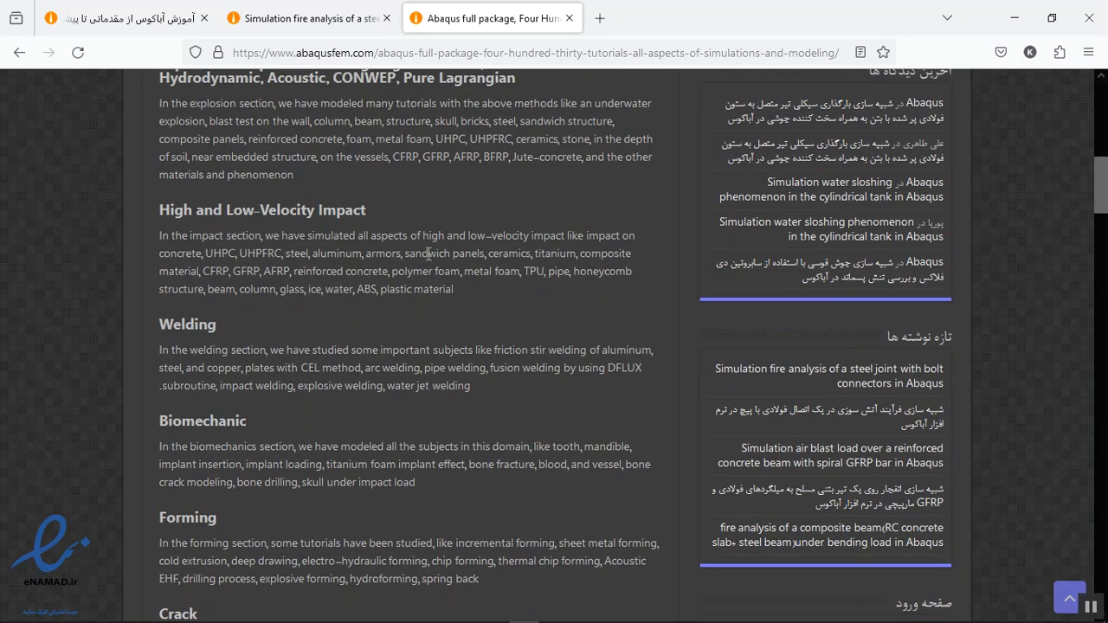
pyautogui.scroll(-3)
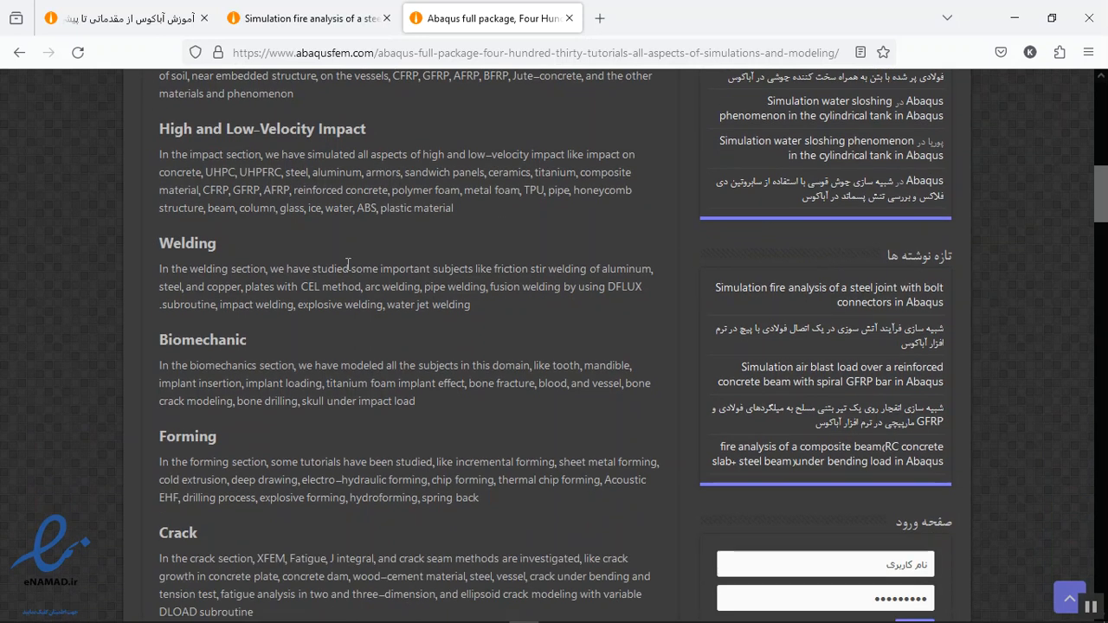
pyautogui.scroll(-3)
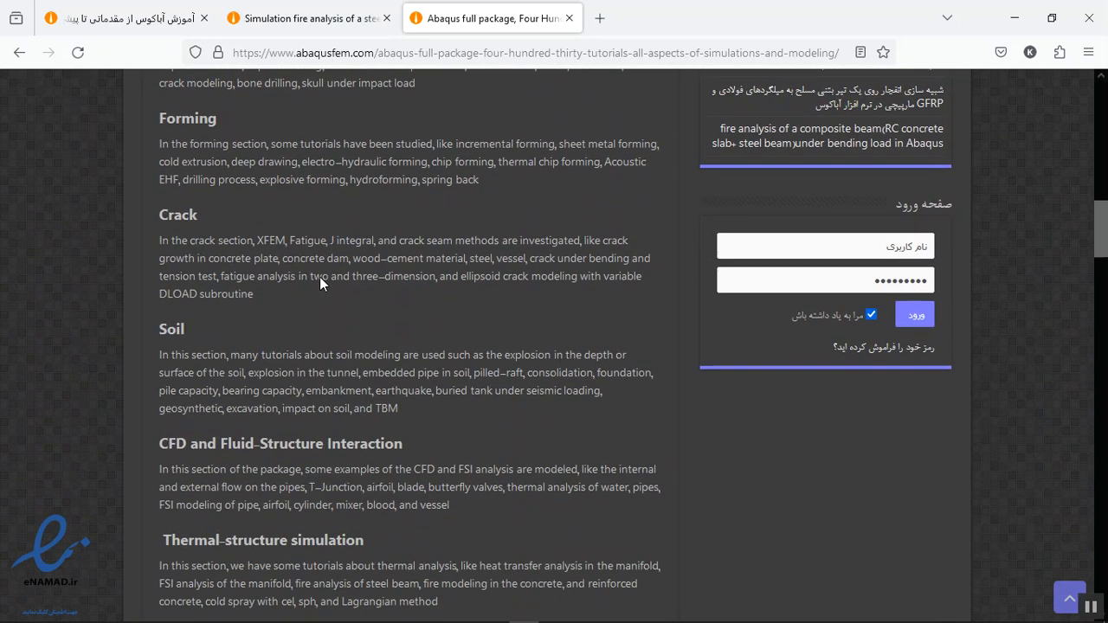
pyautogui.scroll(-3)
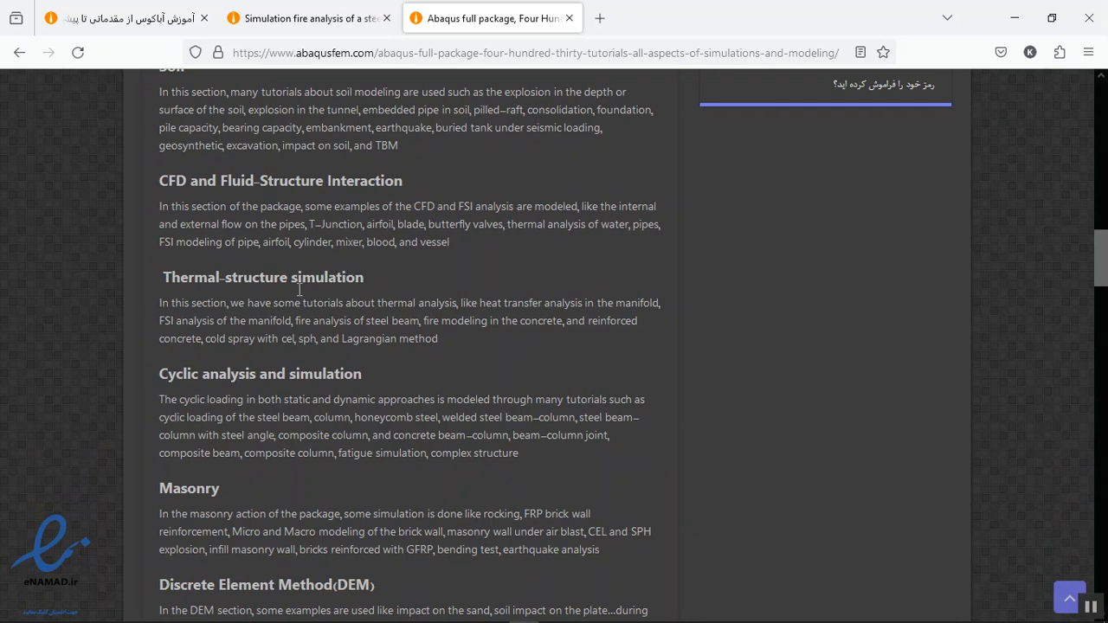
pyautogui.scroll(-3)
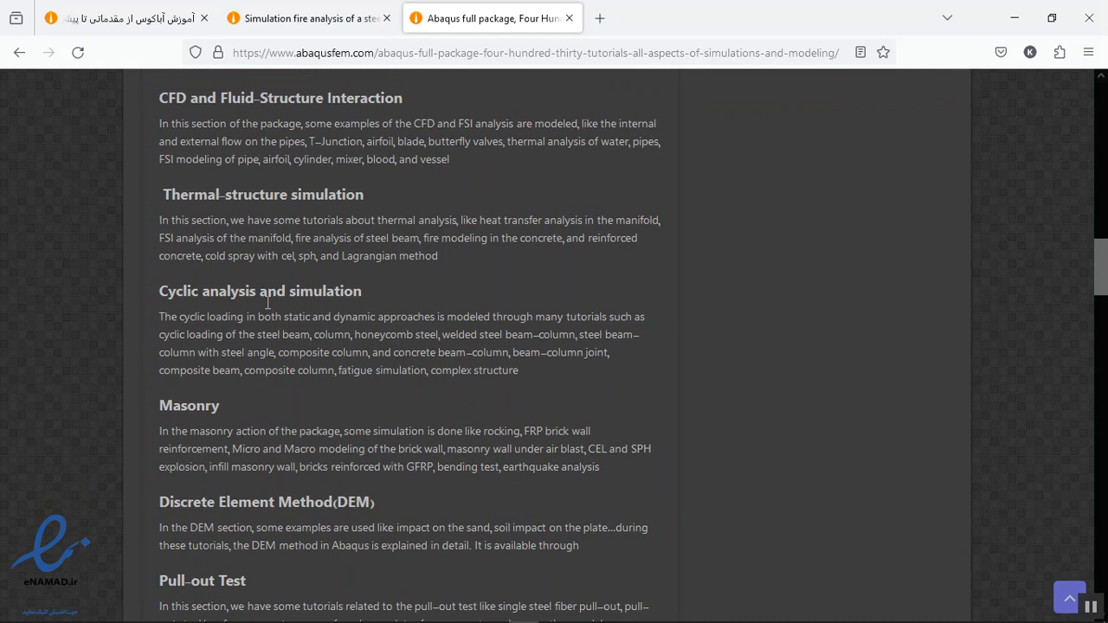
pyautogui.scroll(-3)
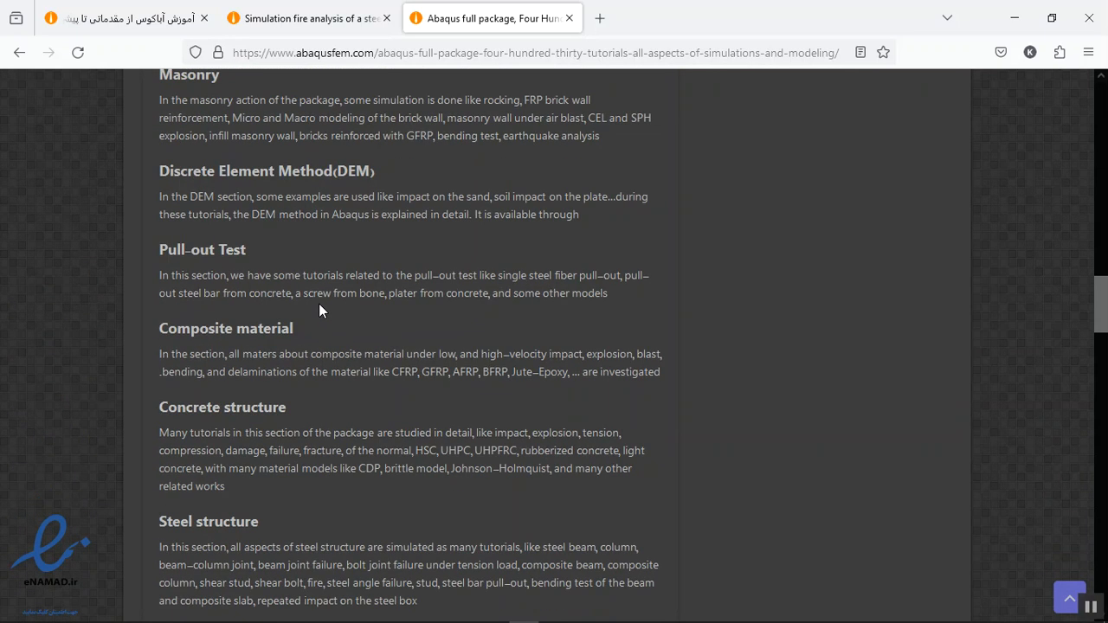
pyautogui.scroll(-3)
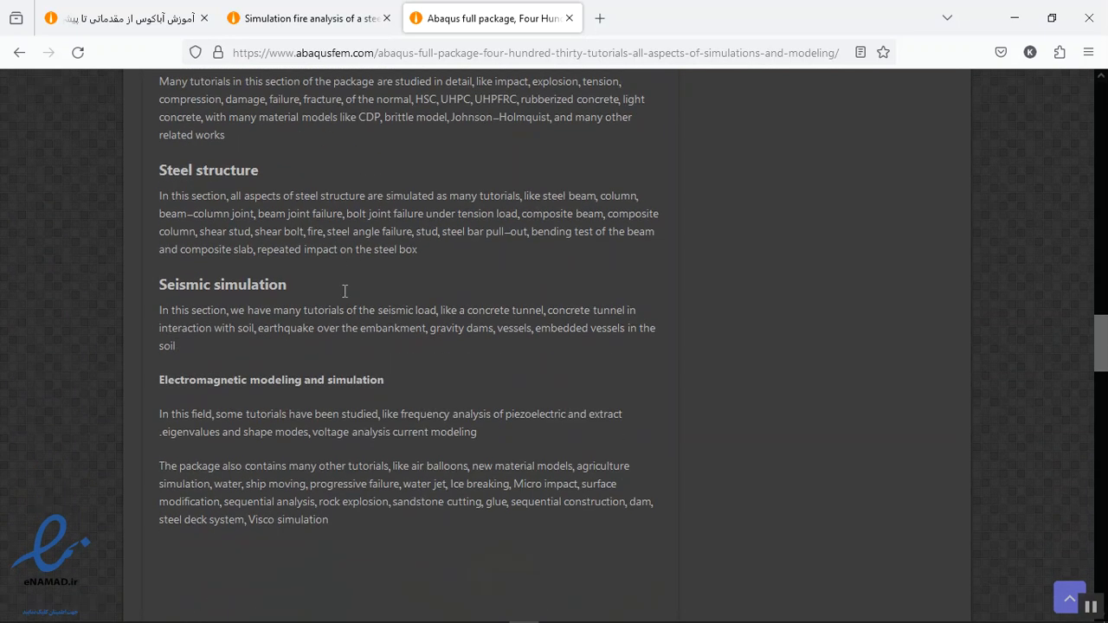
pyautogui.scroll(-3)
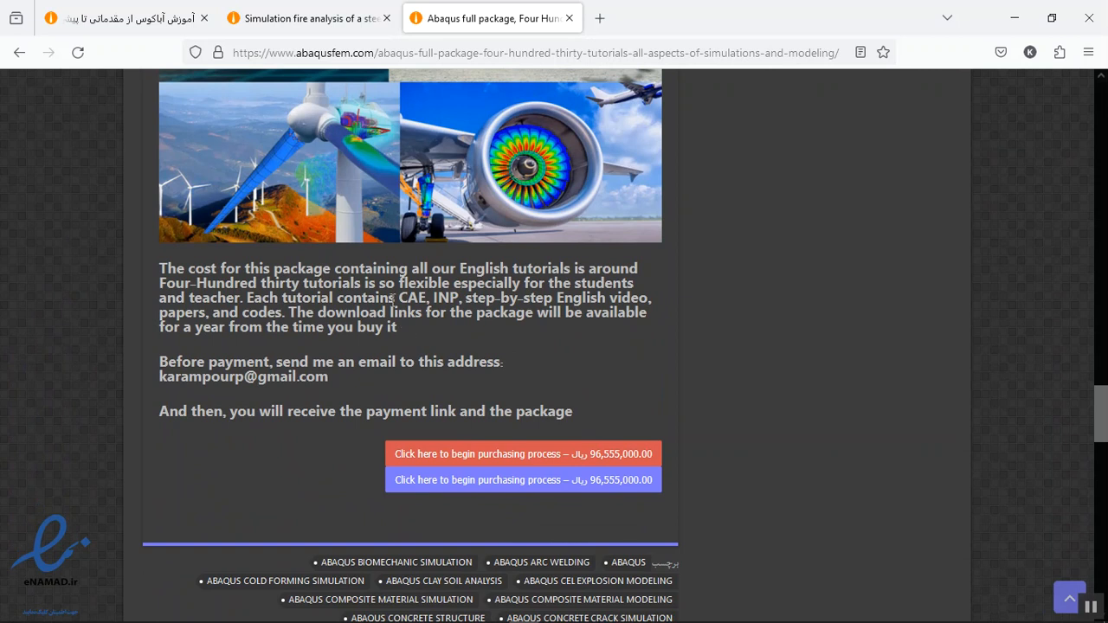
pyautogui.moveTo(329, 385)
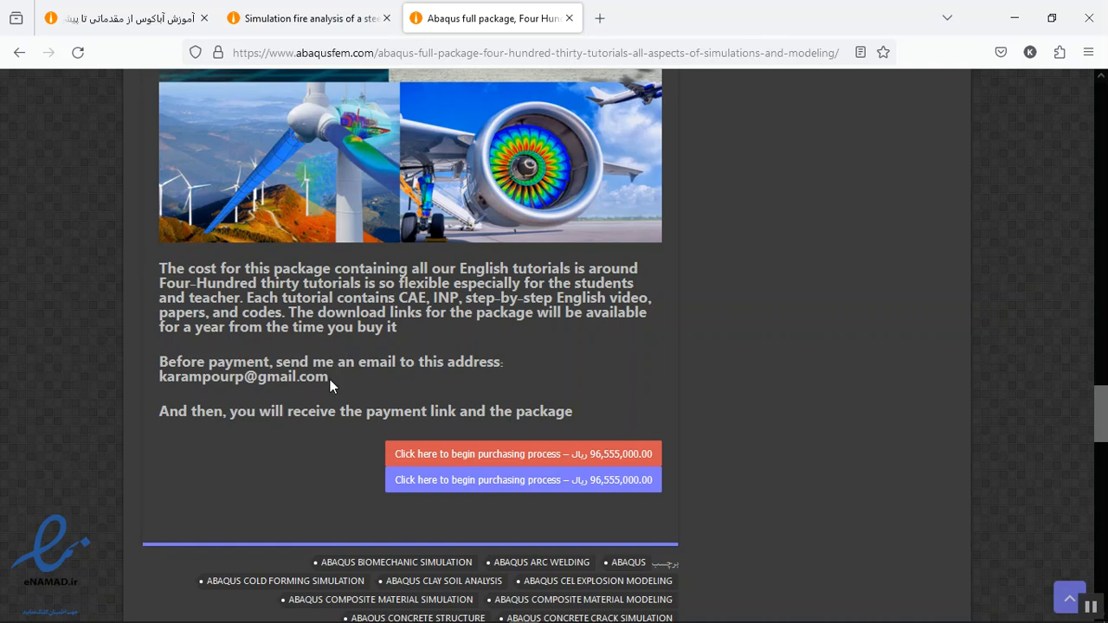
pyautogui.moveTo(397, 314)
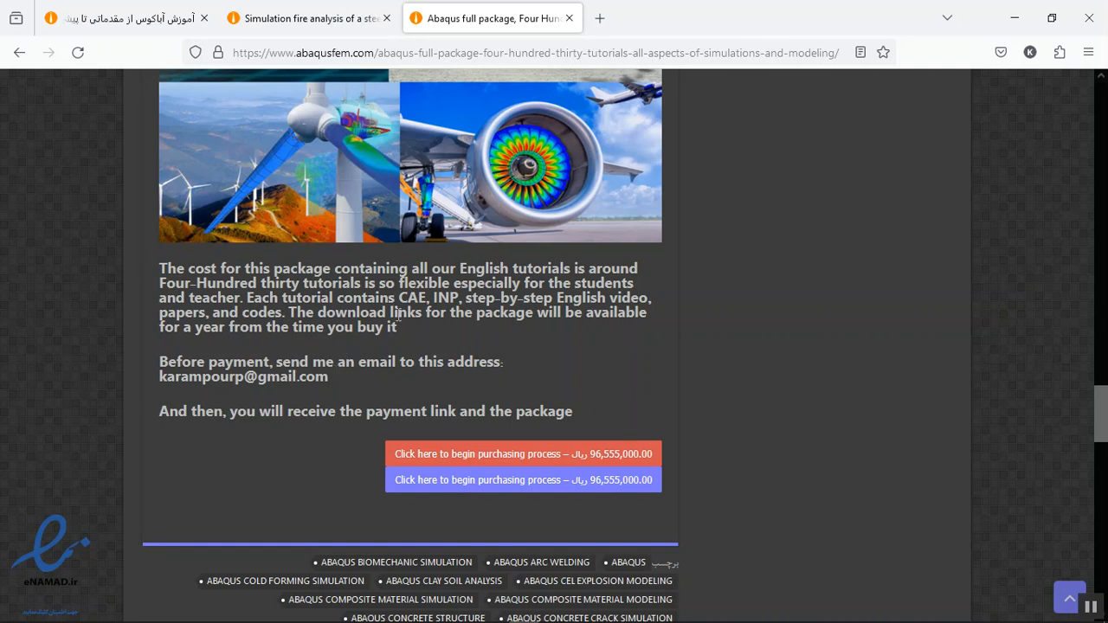